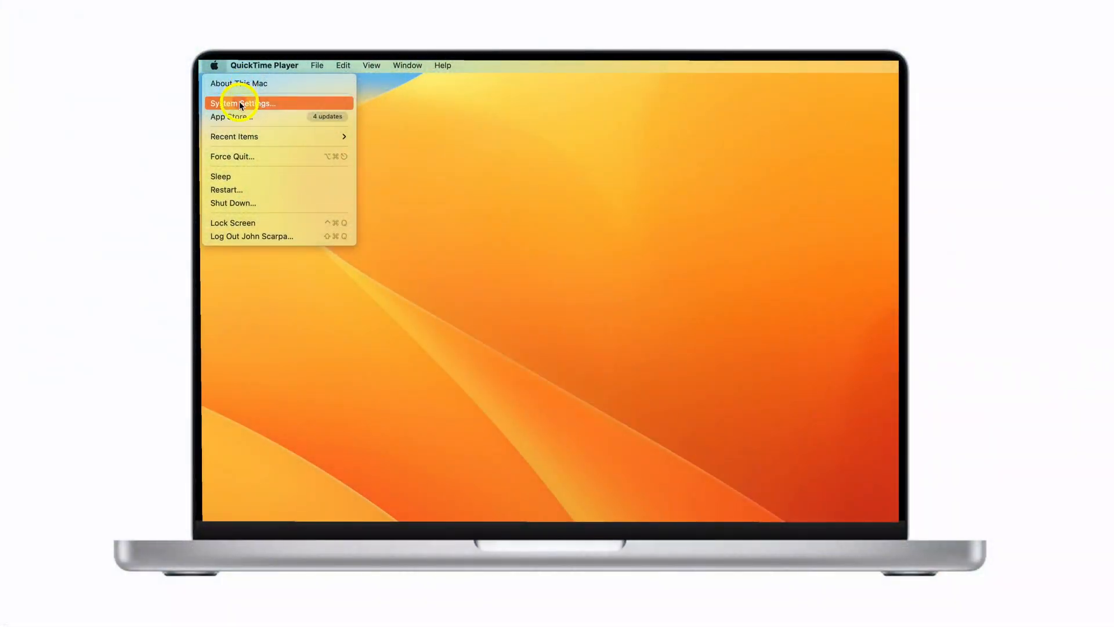
Reach the Sharing pane under General in macOS System Settings
left_click(244, 103)
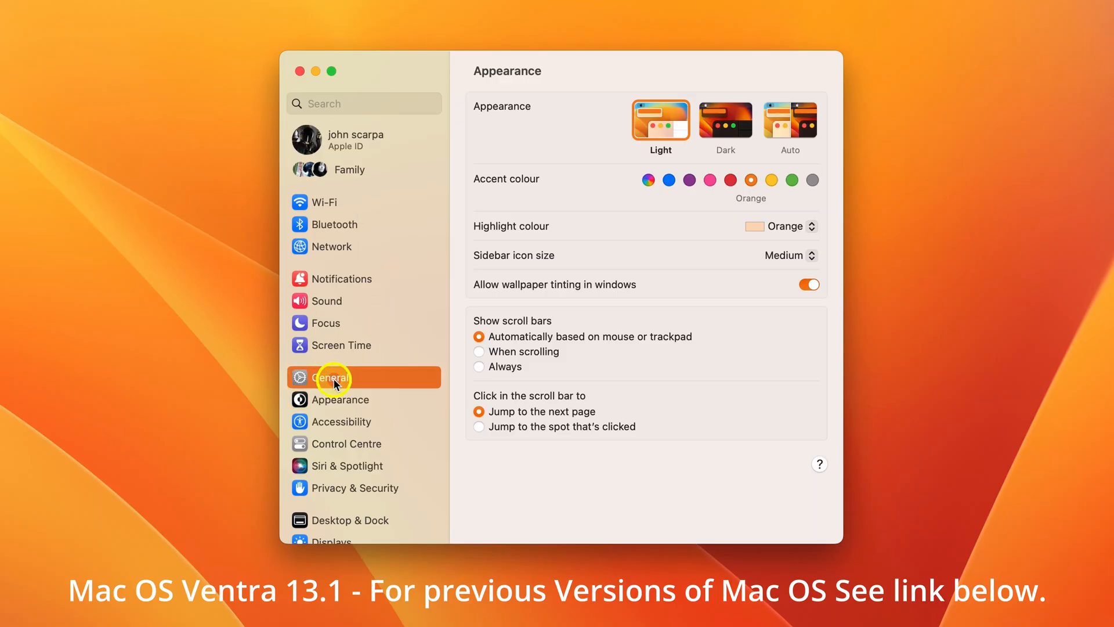
left_click(330, 378)
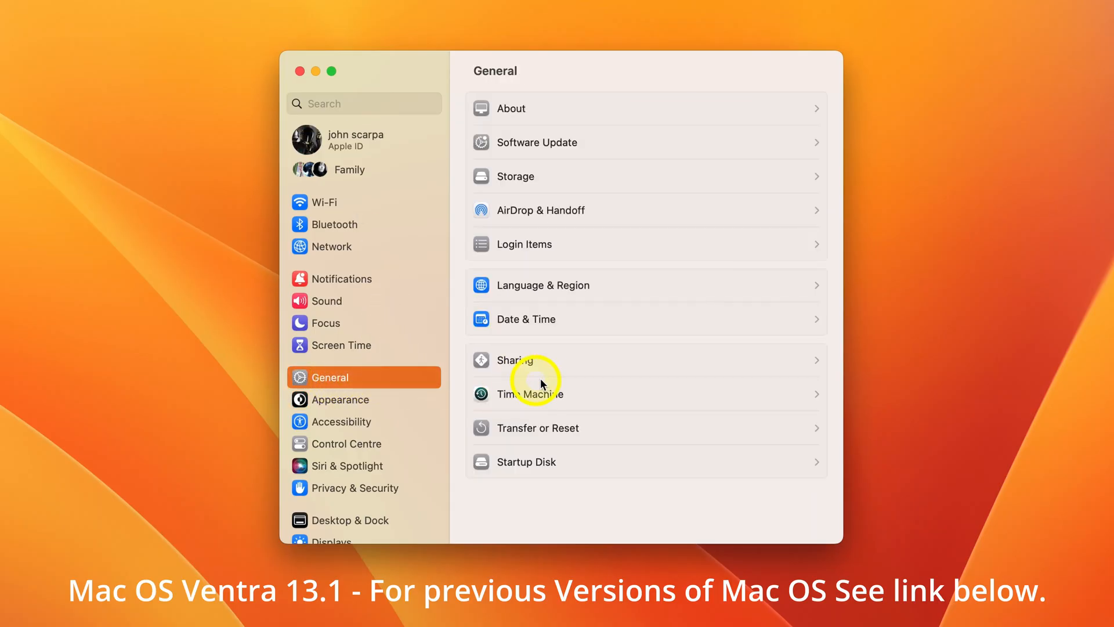
left_click(515, 360)
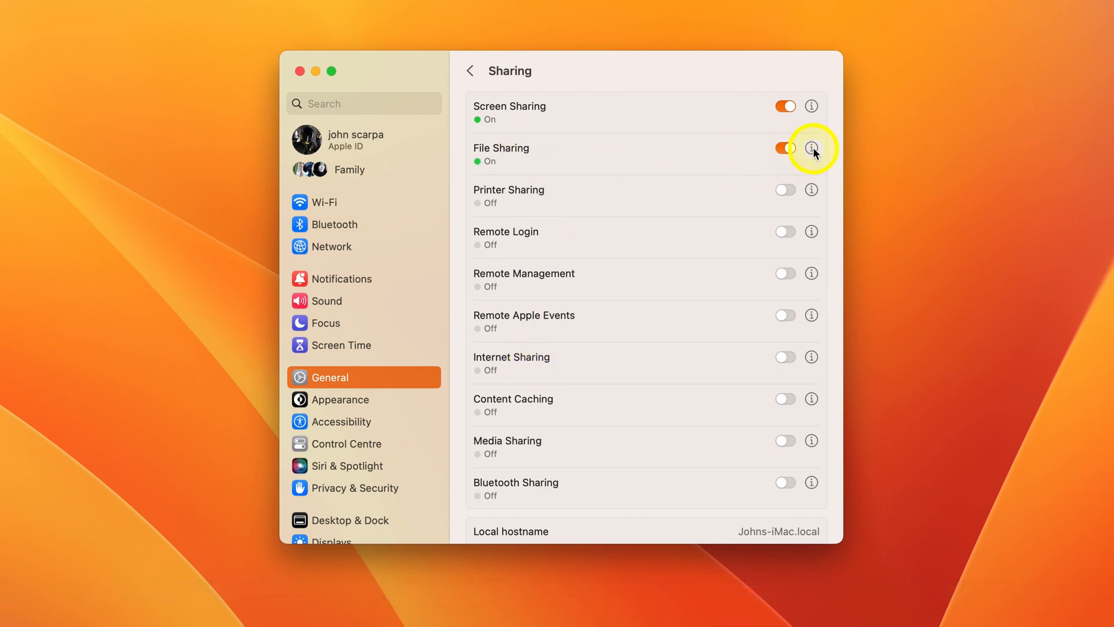
left_click(811, 147)
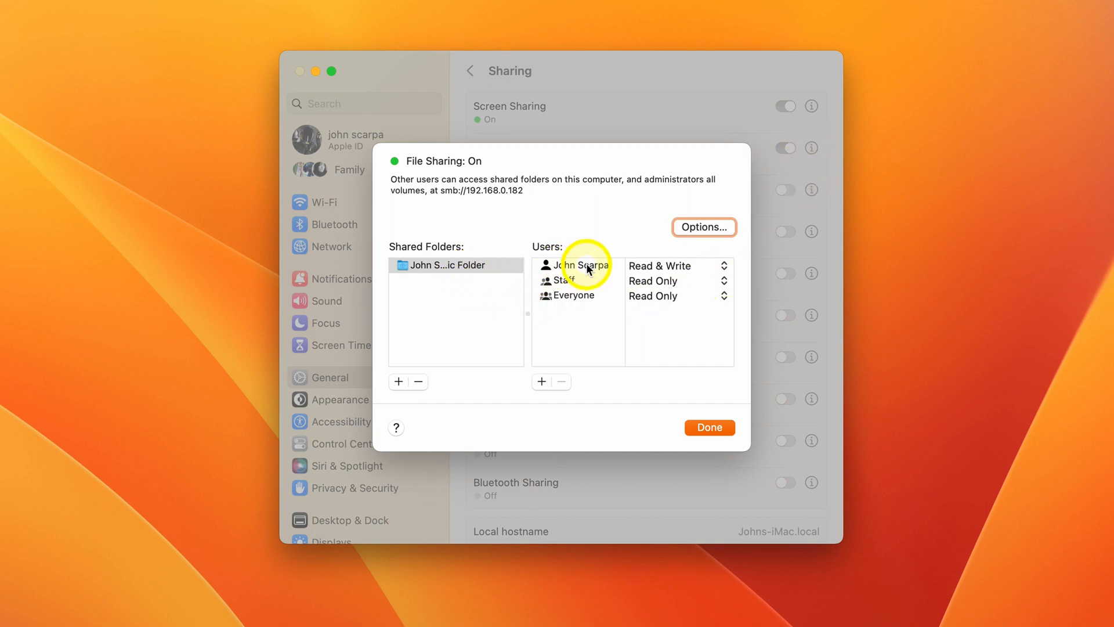
left_click(580, 265)
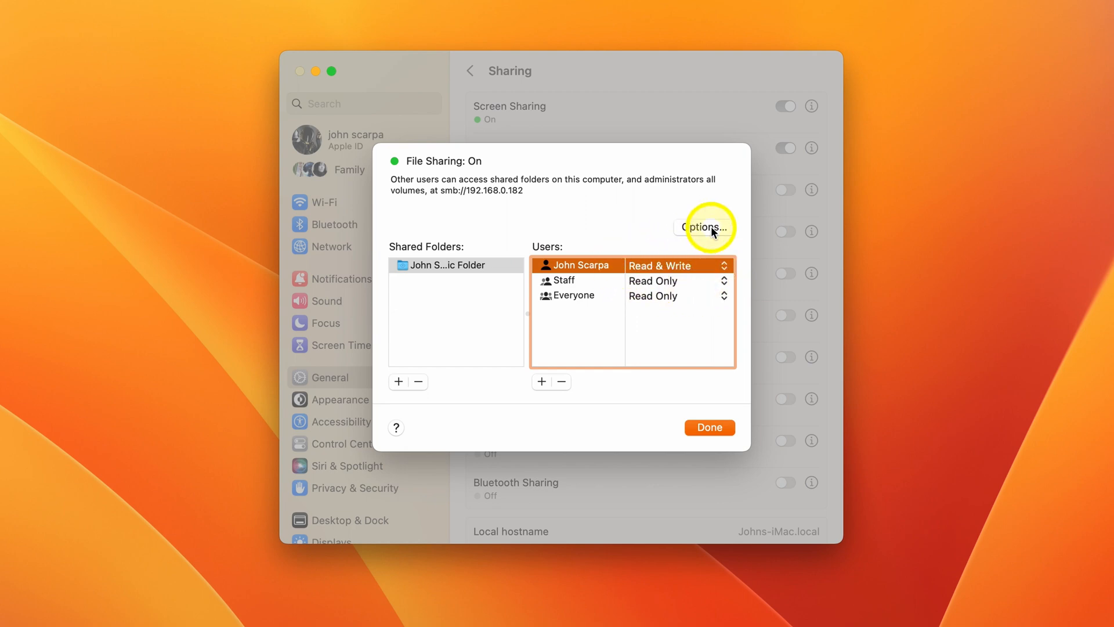
left_click(703, 228)
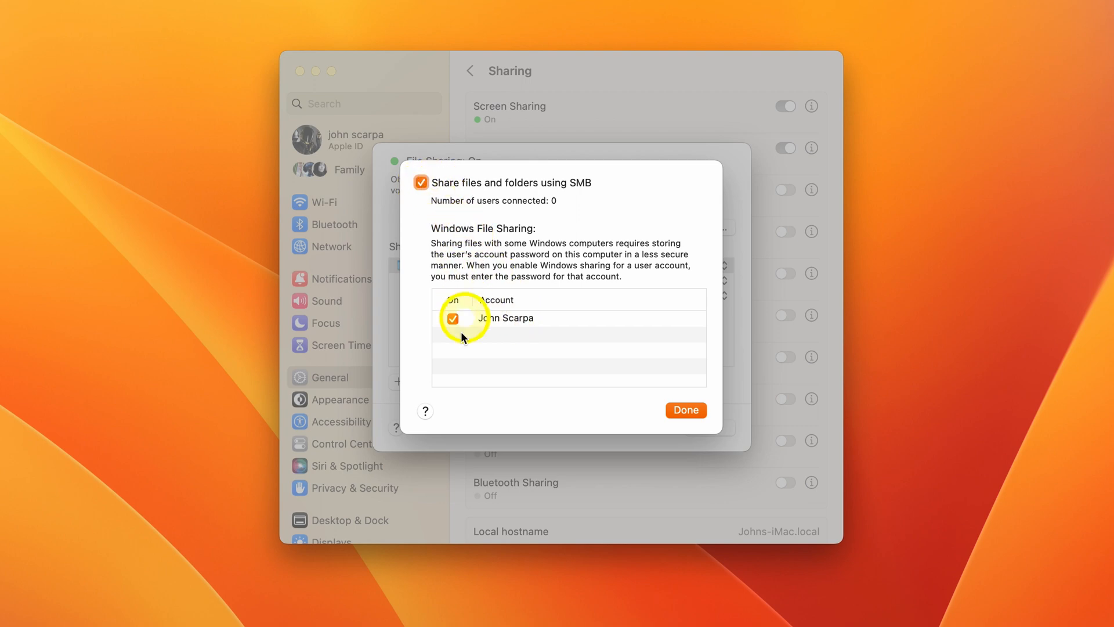
left_click(684, 410)
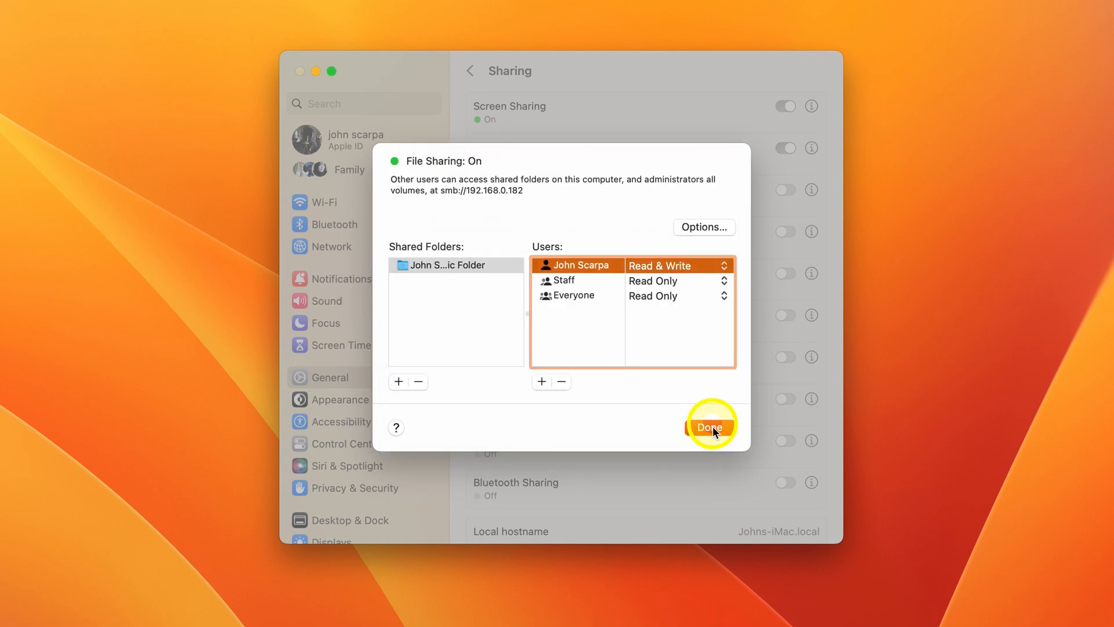
left_click(708, 427)
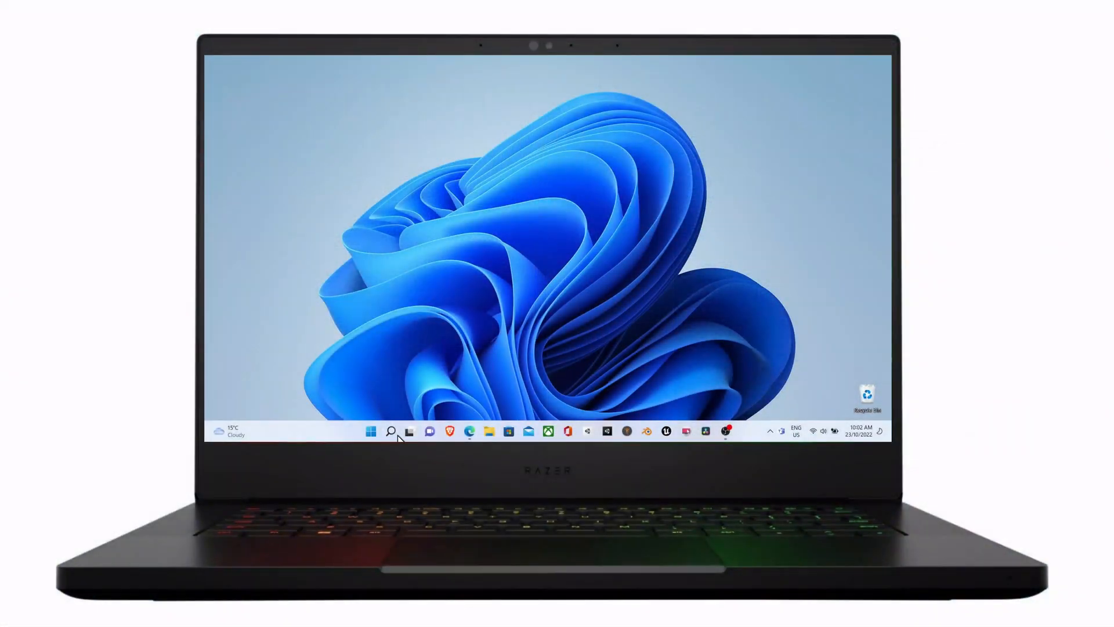
mouse_move(375, 432)
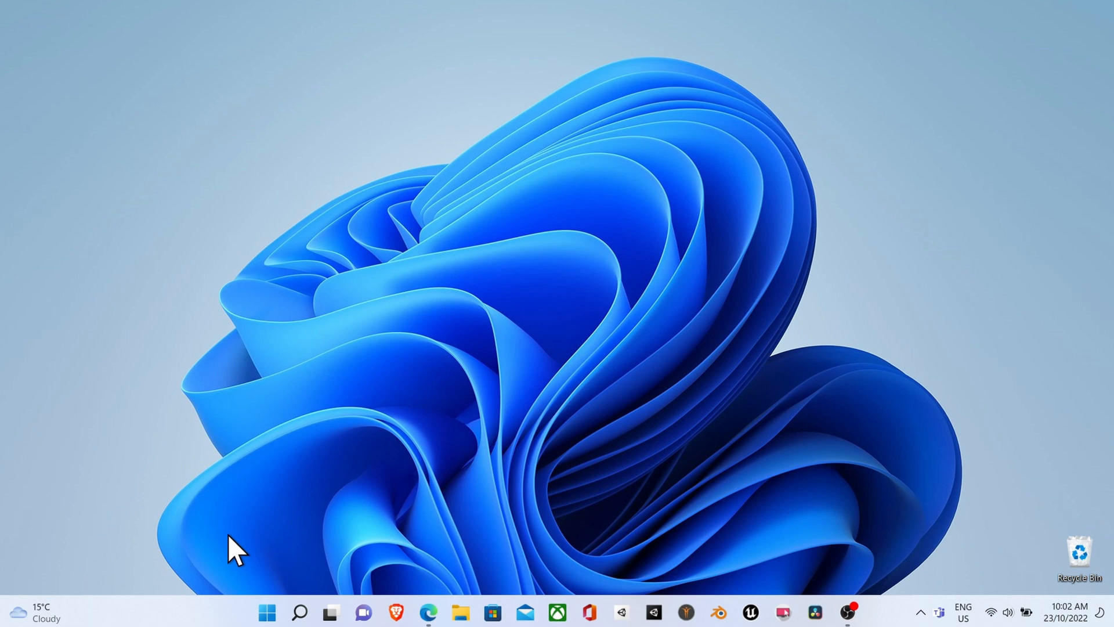
Launch Control Panel from Windows Search and go to Network and Internet
left_click(267, 613)
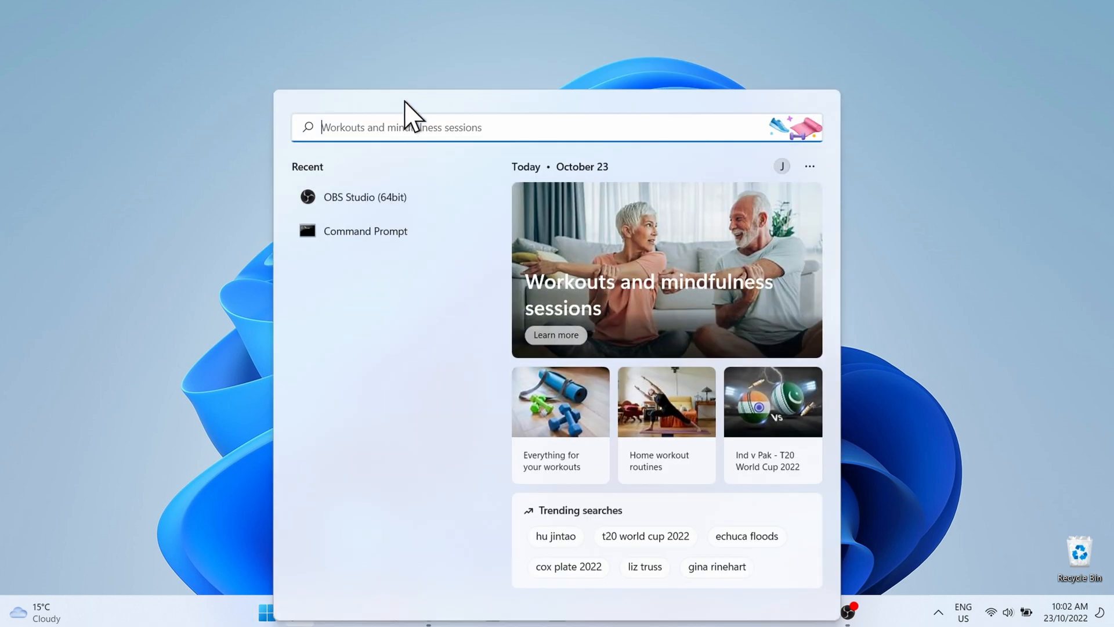
type("control")
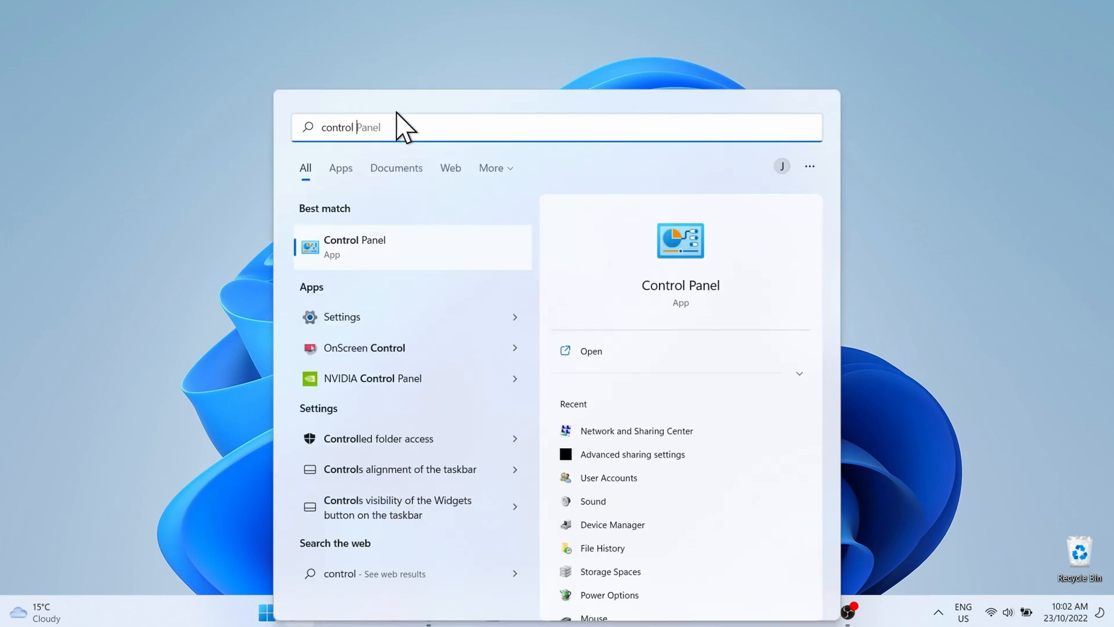
left_click(355, 246)
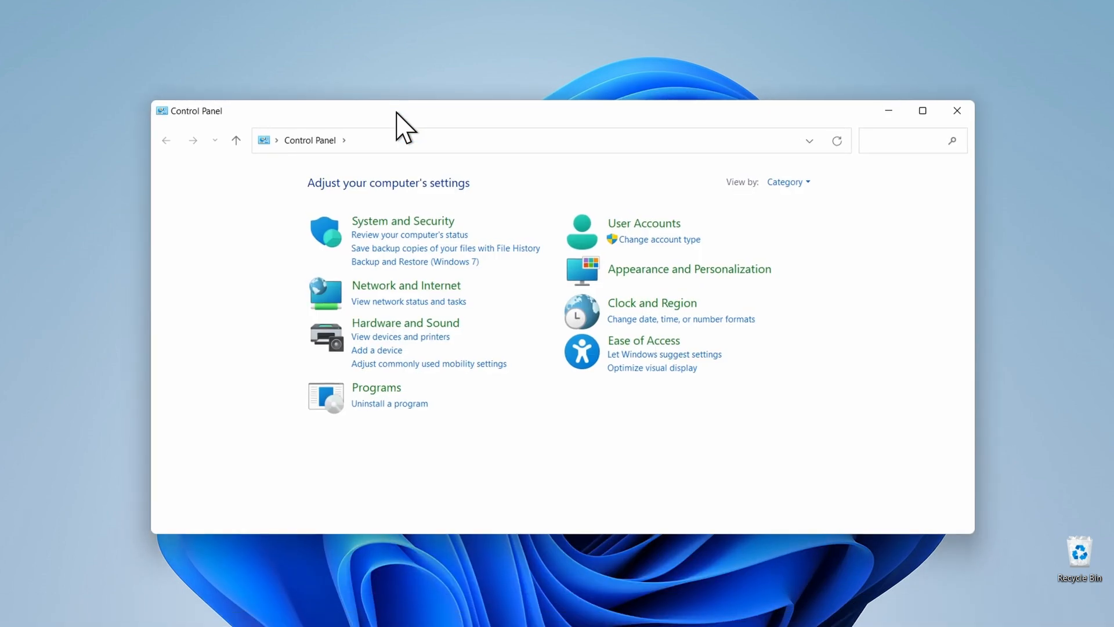
left_click(406, 286)
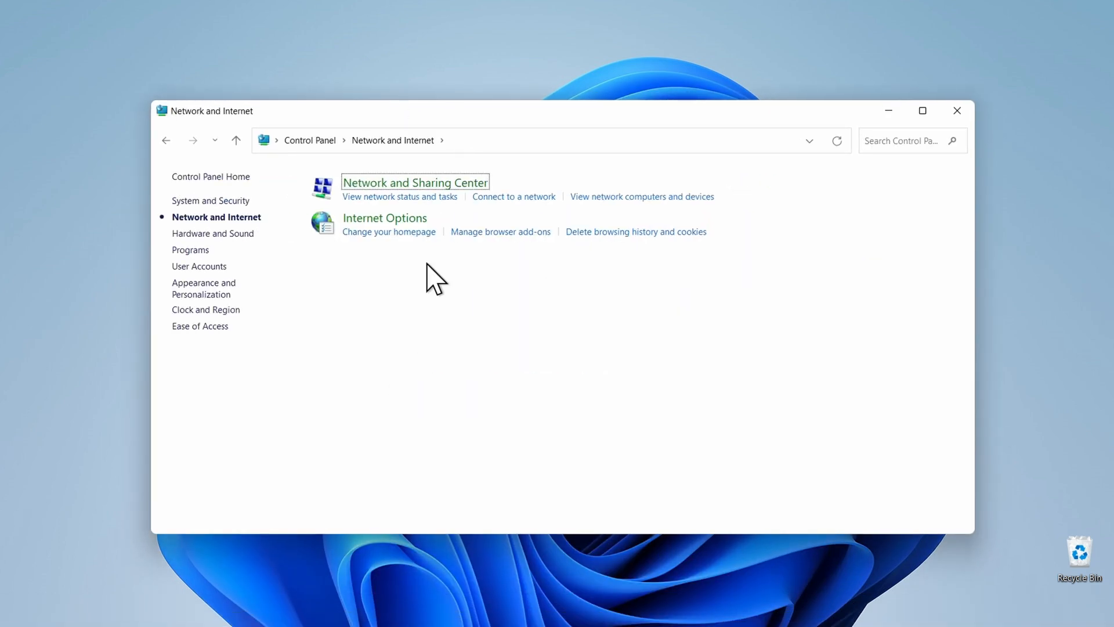
Confirm in Network and Sharing Center that discovery and file sharing are on for the private profile, then close it
left_click(415, 182)
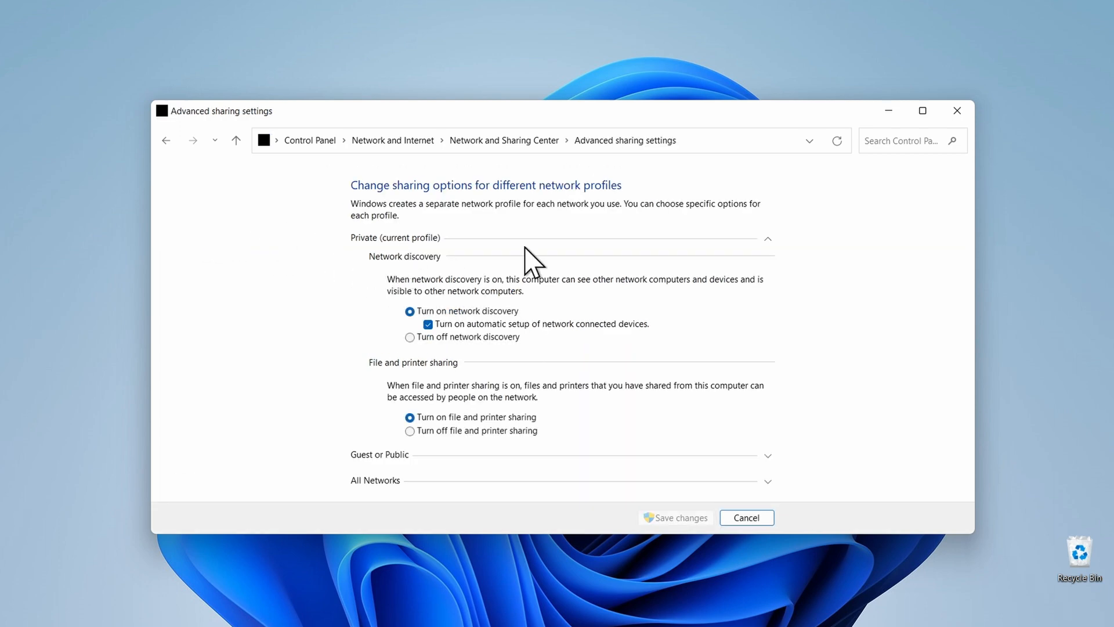
mouse_move(483, 270)
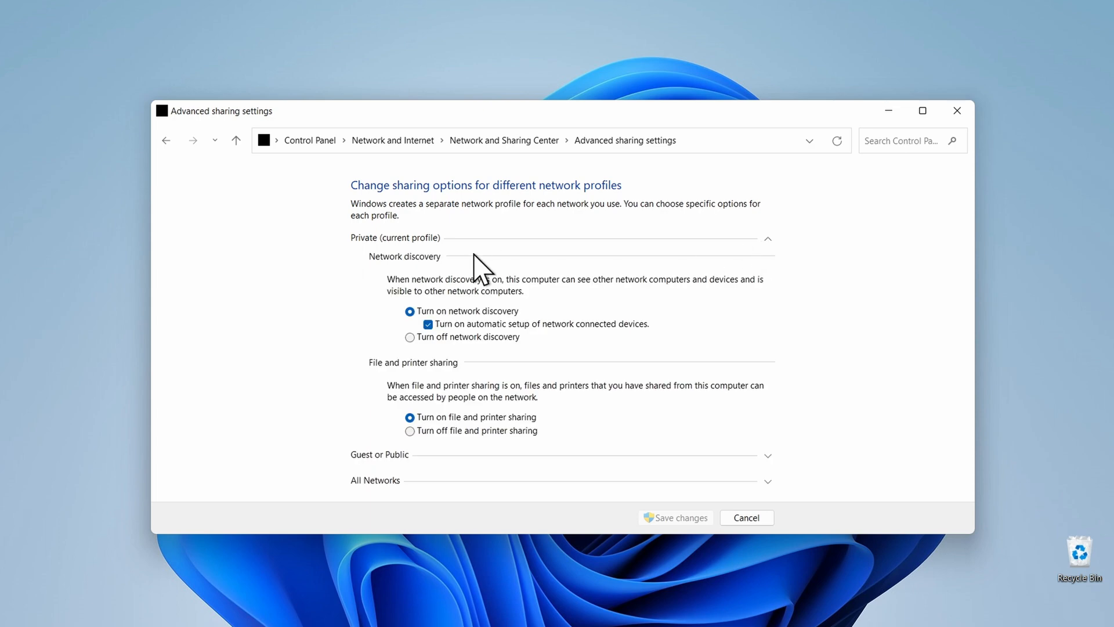
mouse_move(454, 344)
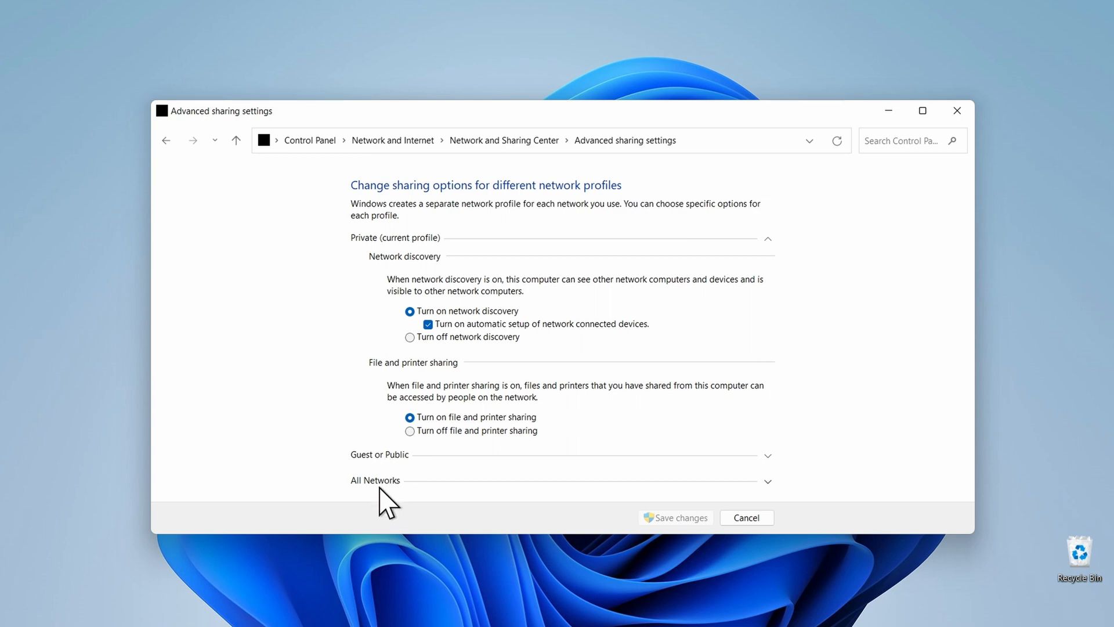
mouse_move(745, 479)
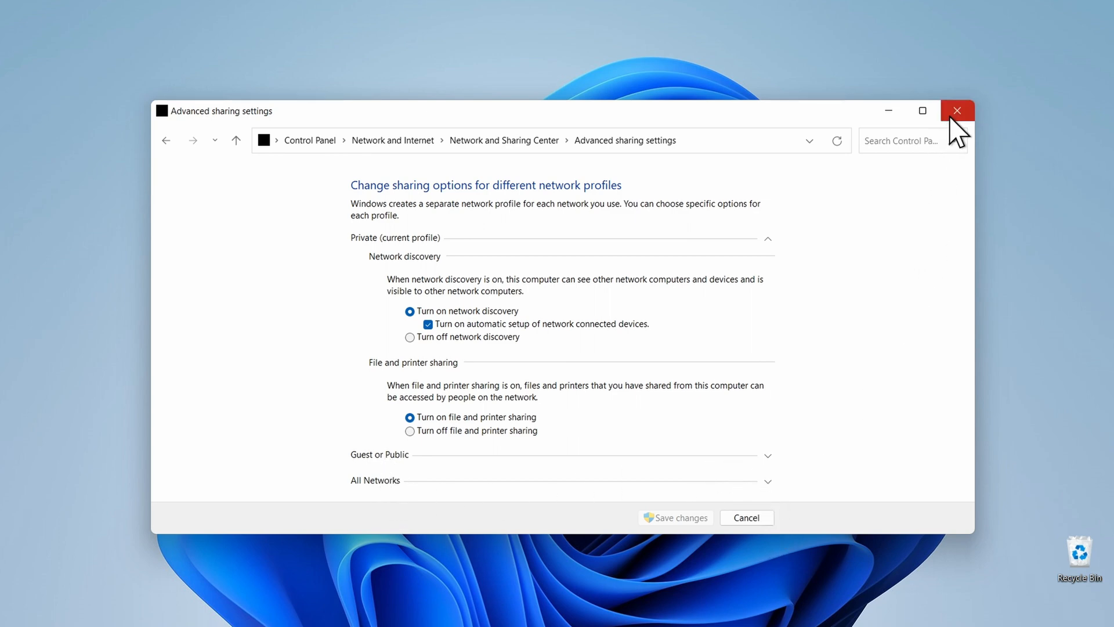
left_click(958, 110)
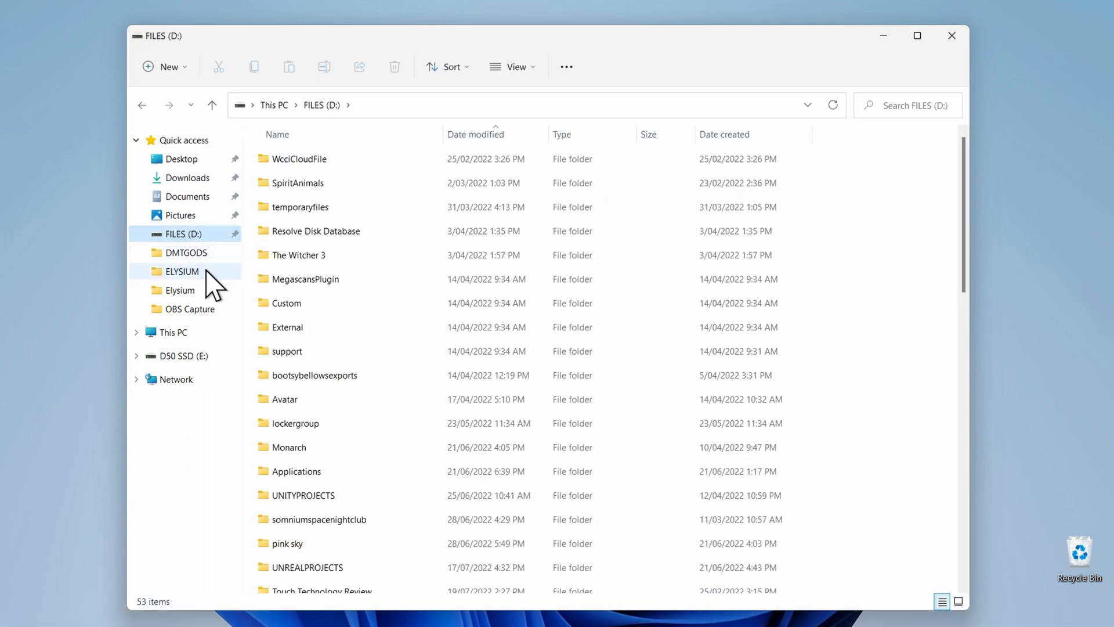
mouse_move(192, 312)
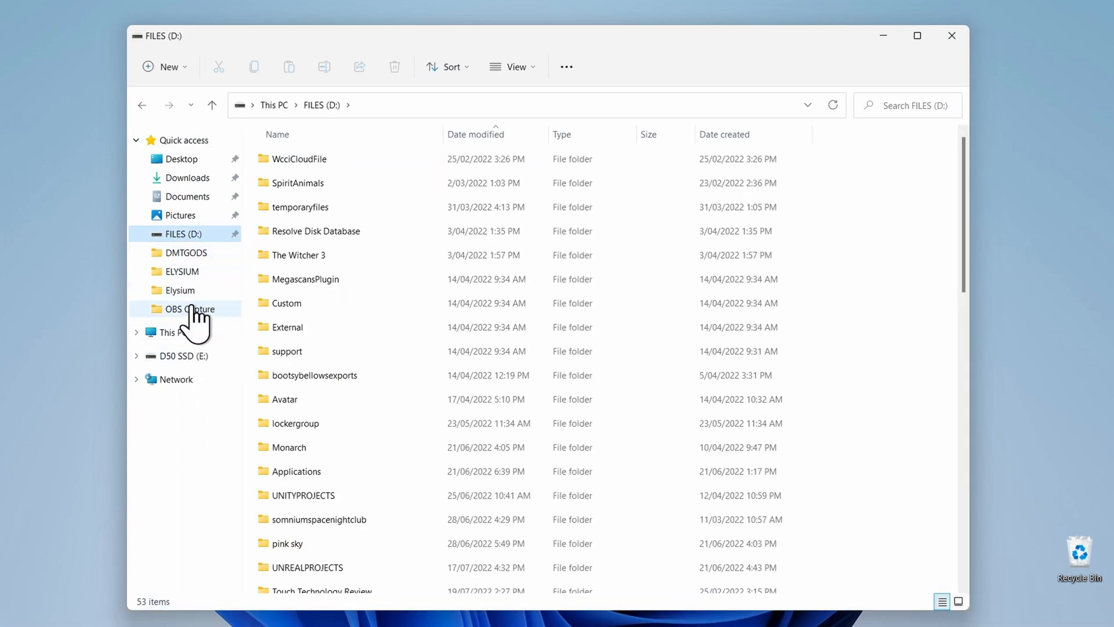
Create a desktop folder named 'Mac OS' and move it to the top-right corner
left_click(181, 159)
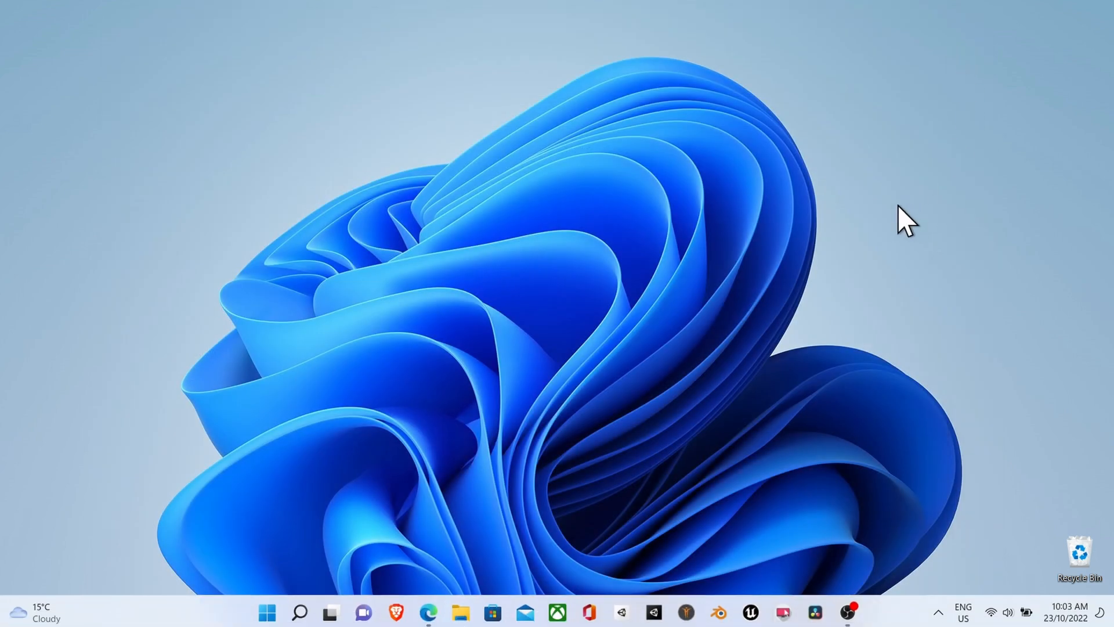
right_click(907, 220)
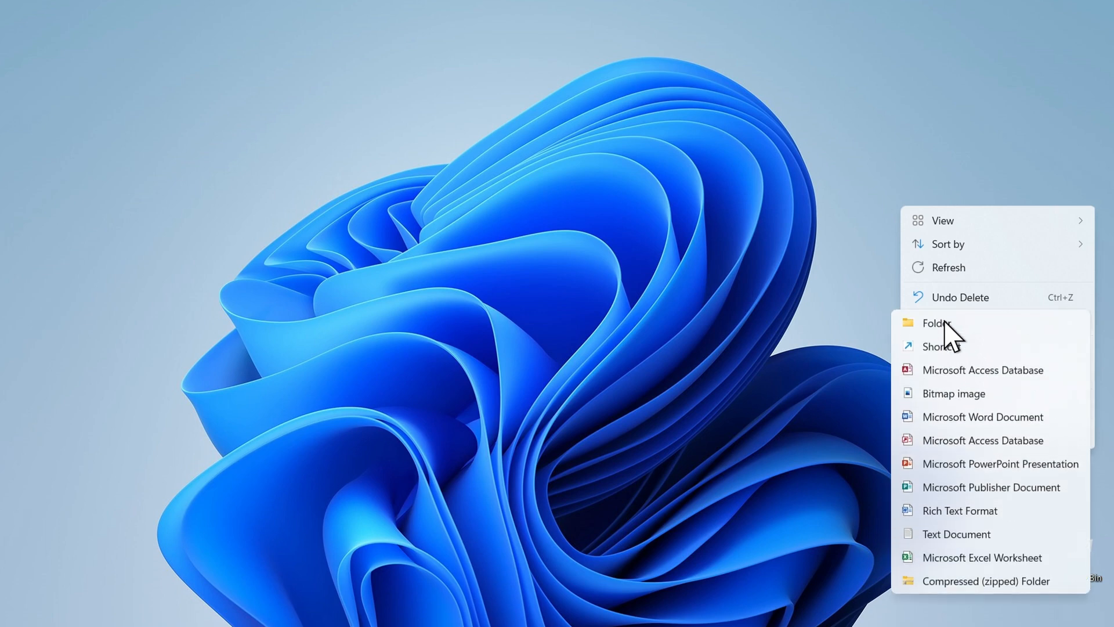
left_click(936, 323)
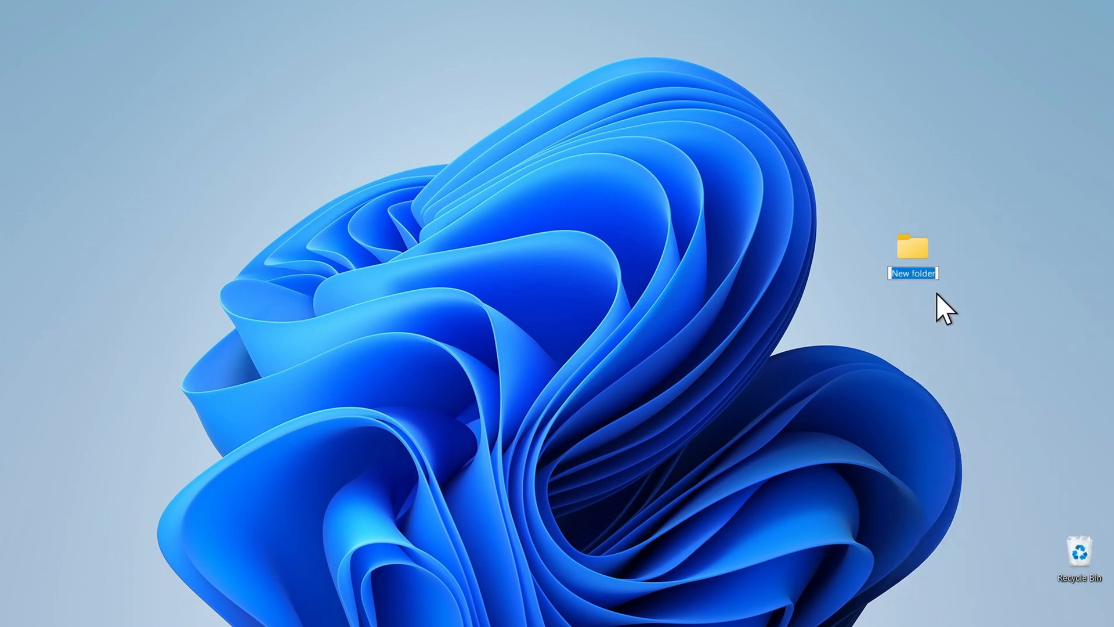
type("Mac OS")
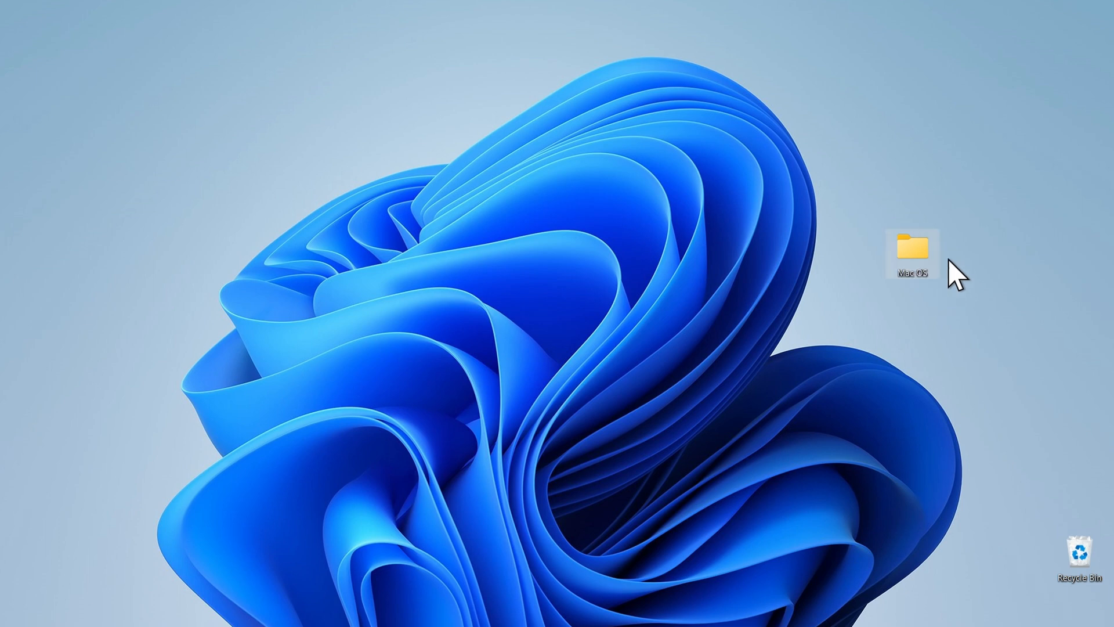
left_click_drag(912, 255, 1044, 77)
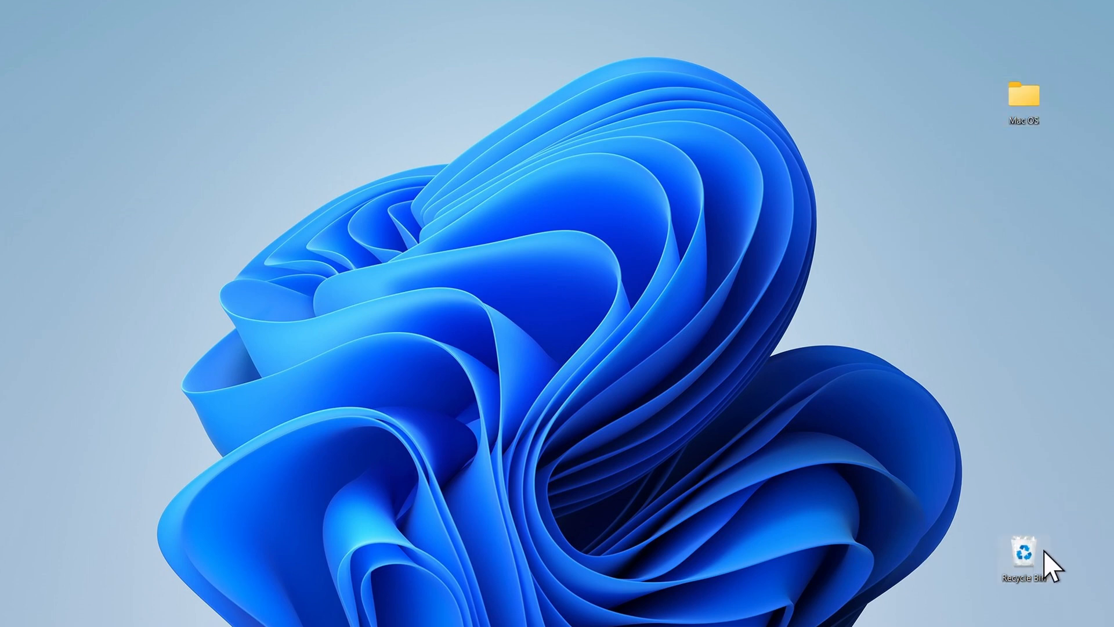
Turn on sharing for the Mac OS folder via Properties > Sharing > Advanced Sharing
right_click(1024, 98)
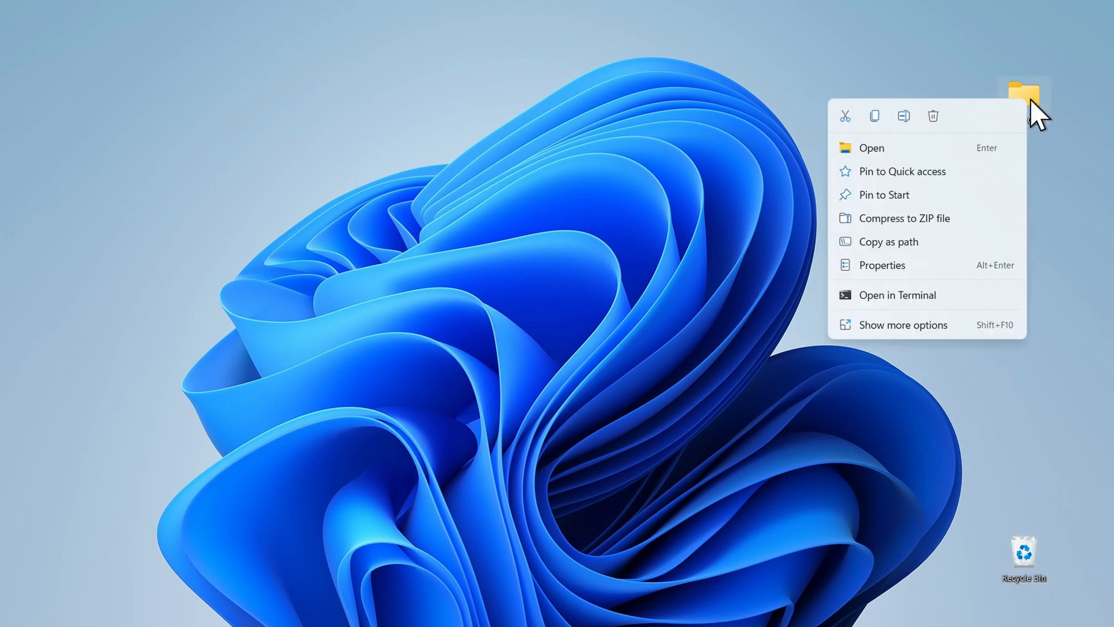
left_click(881, 265)
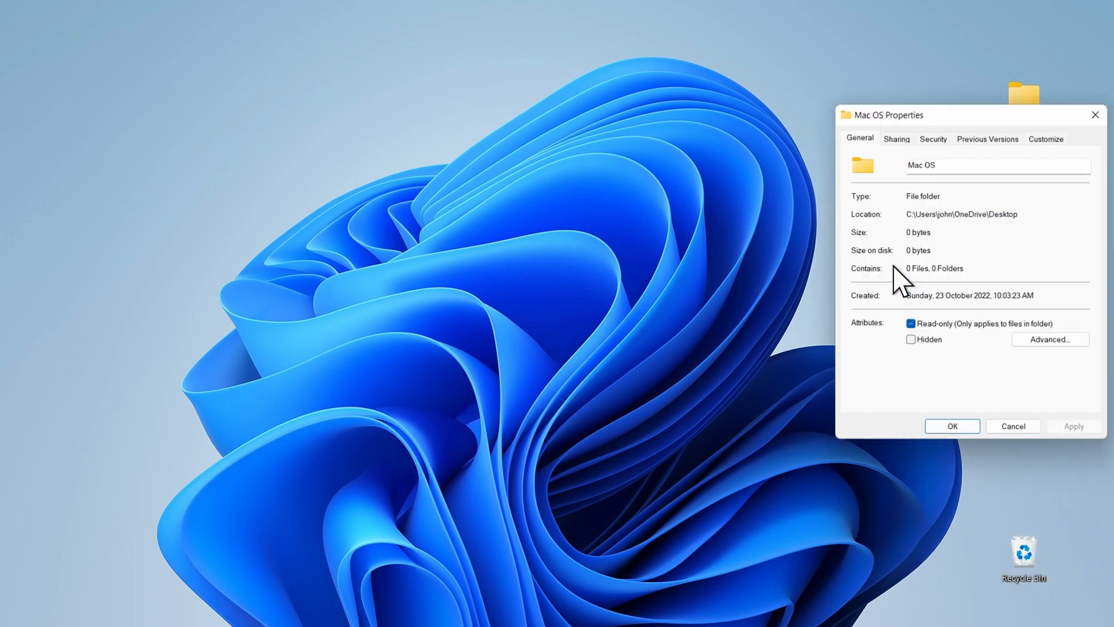
left_click(896, 135)
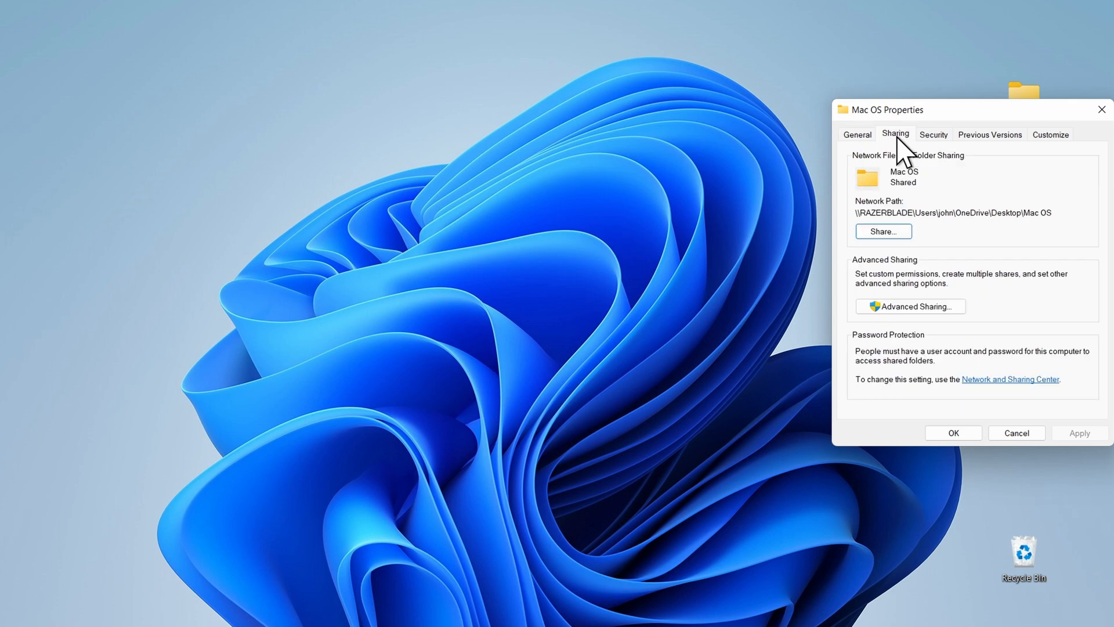
left_click(914, 307)
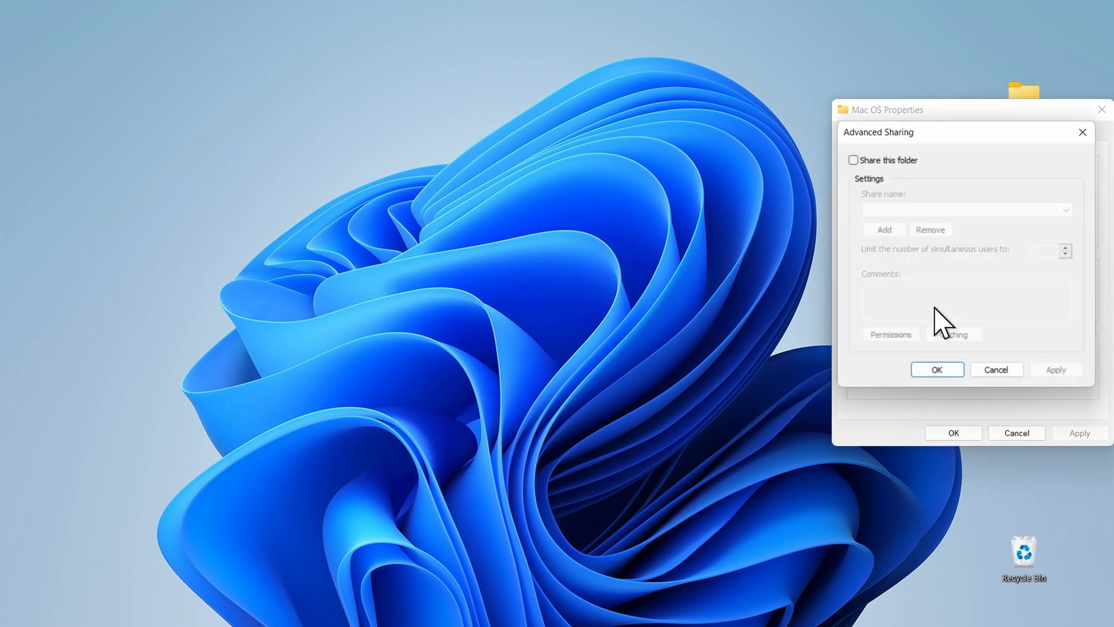
left_click(852, 160)
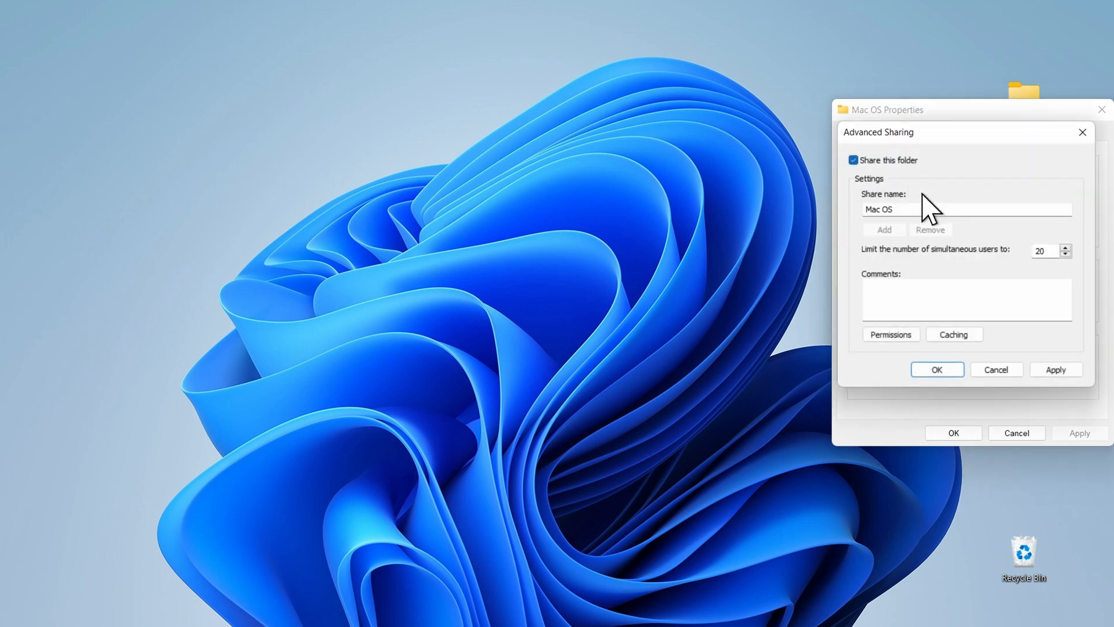
Grant Everyone Full Control, Change and Read permissions on the share and confirm
left_click(890, 334)
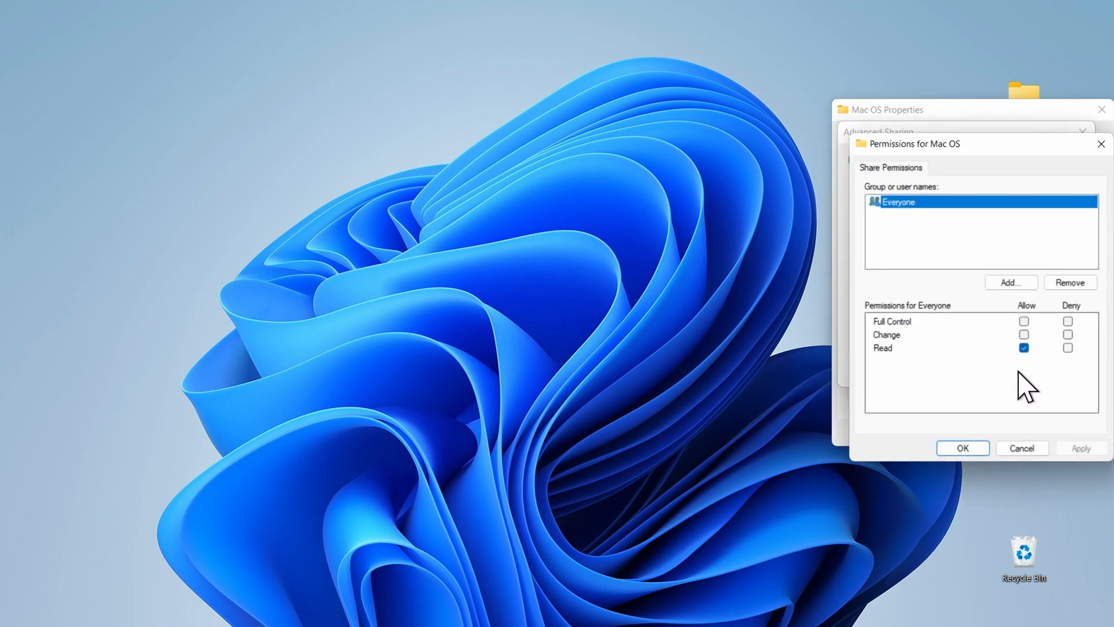
left_click(1023, 347)
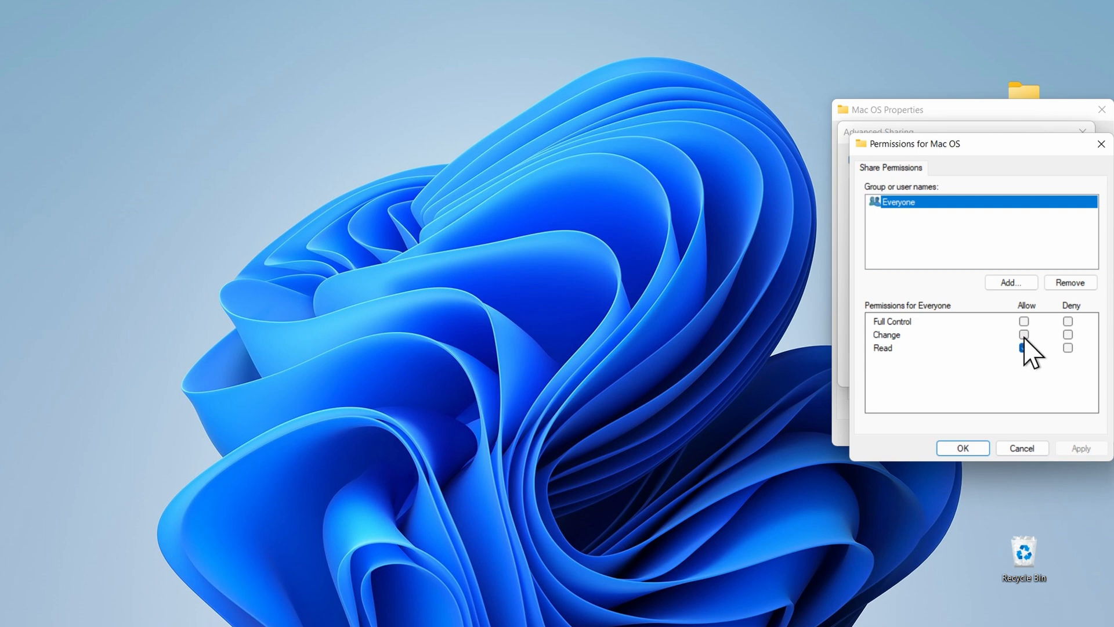
left_click(1023, 335)
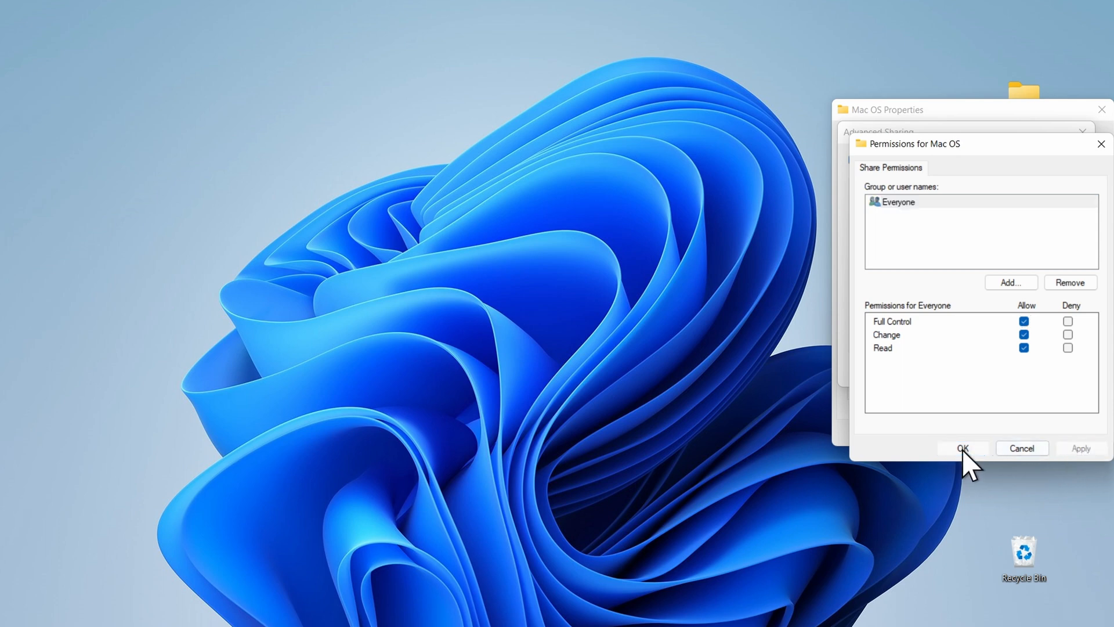
left_click(962, 448)
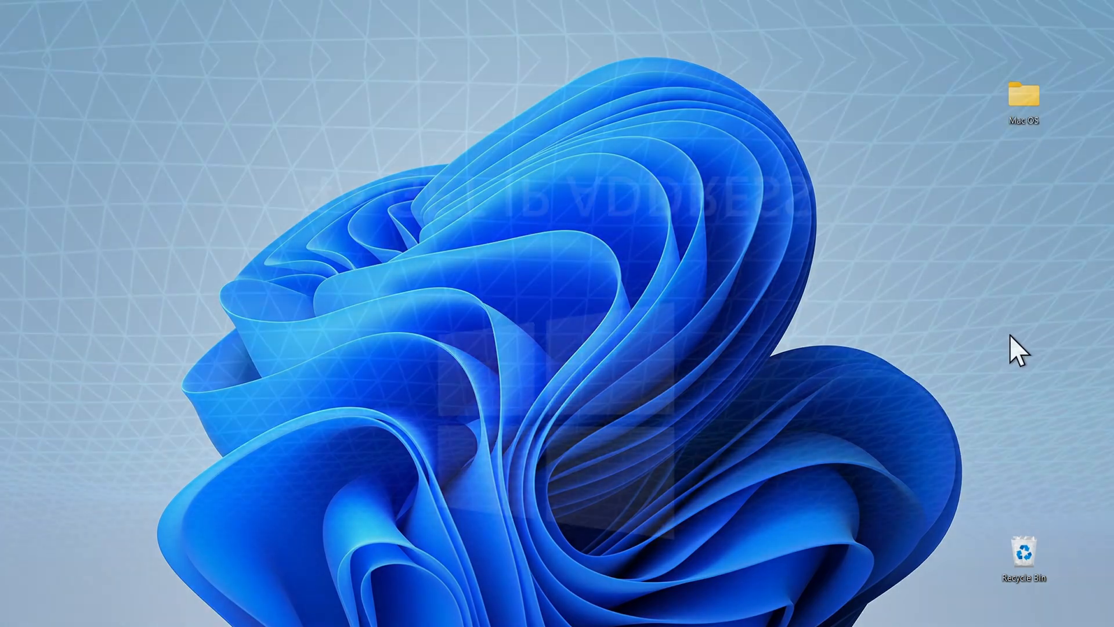
Bring up the Windows 11 Start menu
left_click(267, 612)
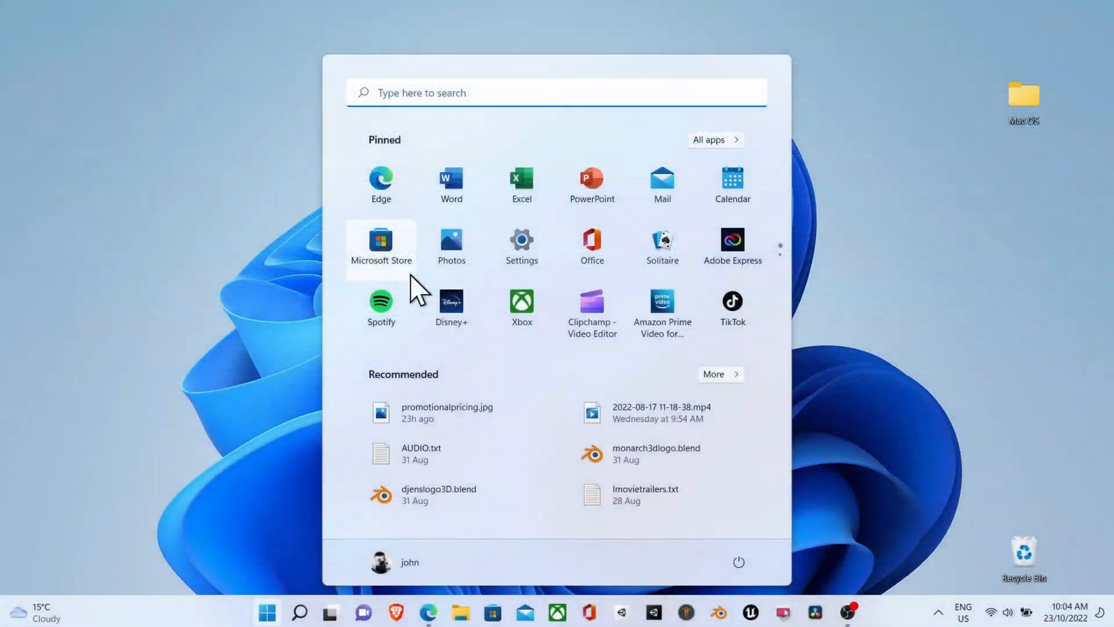
Show the WiFi adapter's additional properties with IPv4 address 192.168.0.164 in Windows Settings
left_click(521, 245)
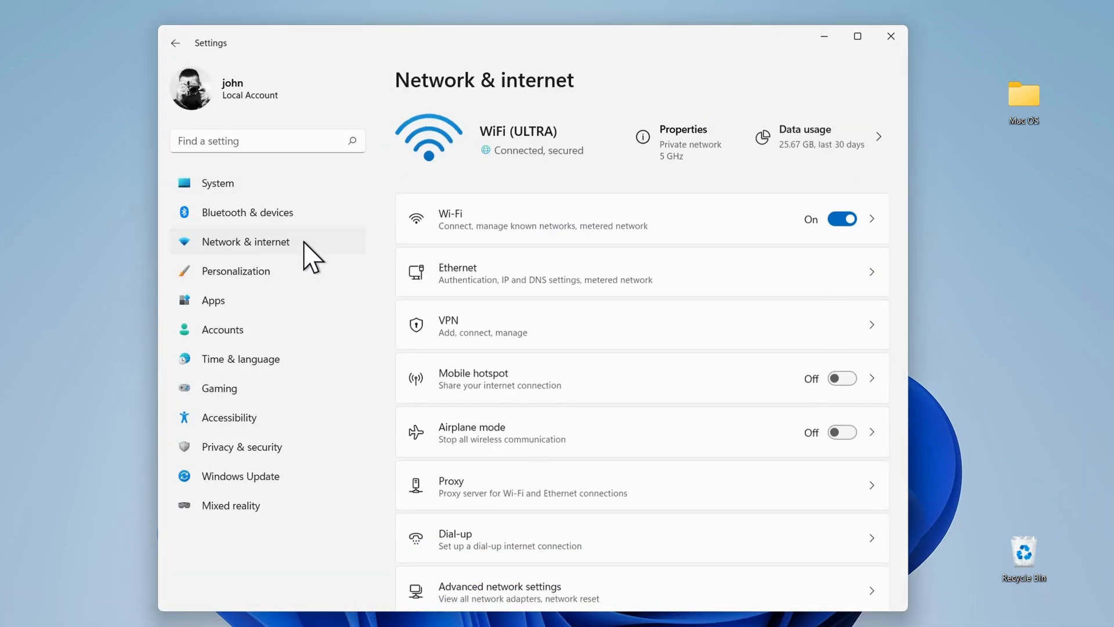
scroll("down", 3)
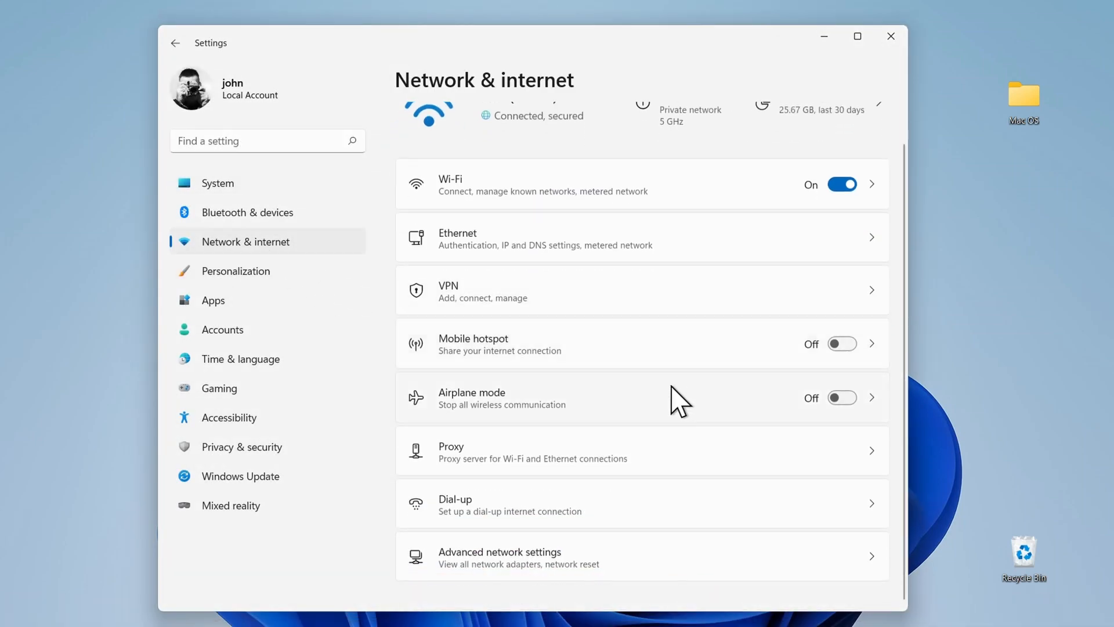
left_click(519, 556)
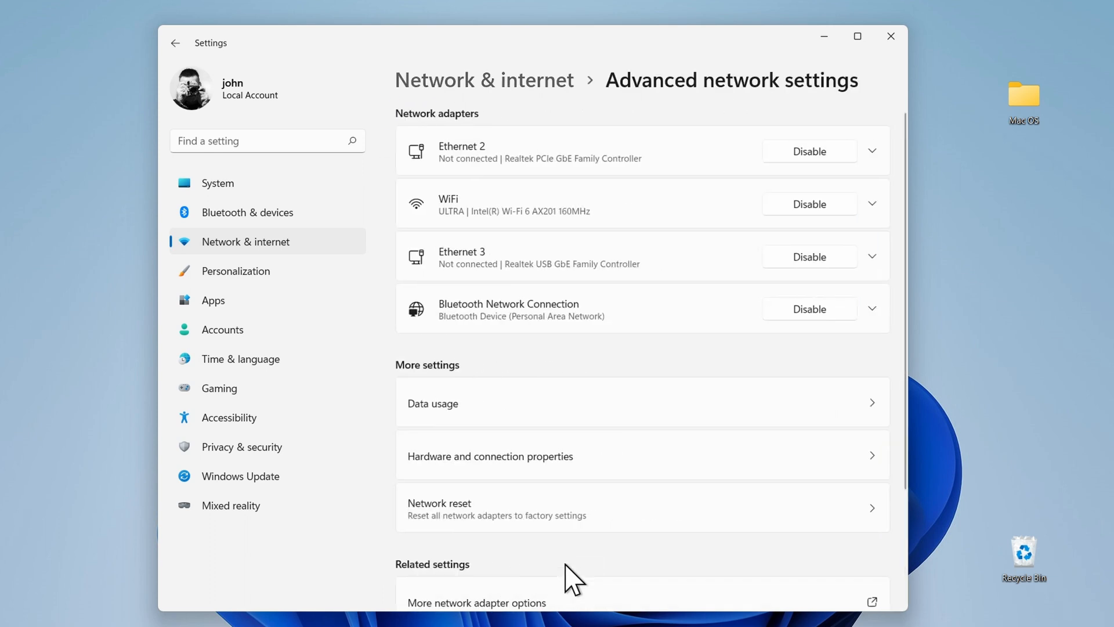
mouse_move(581, 277)
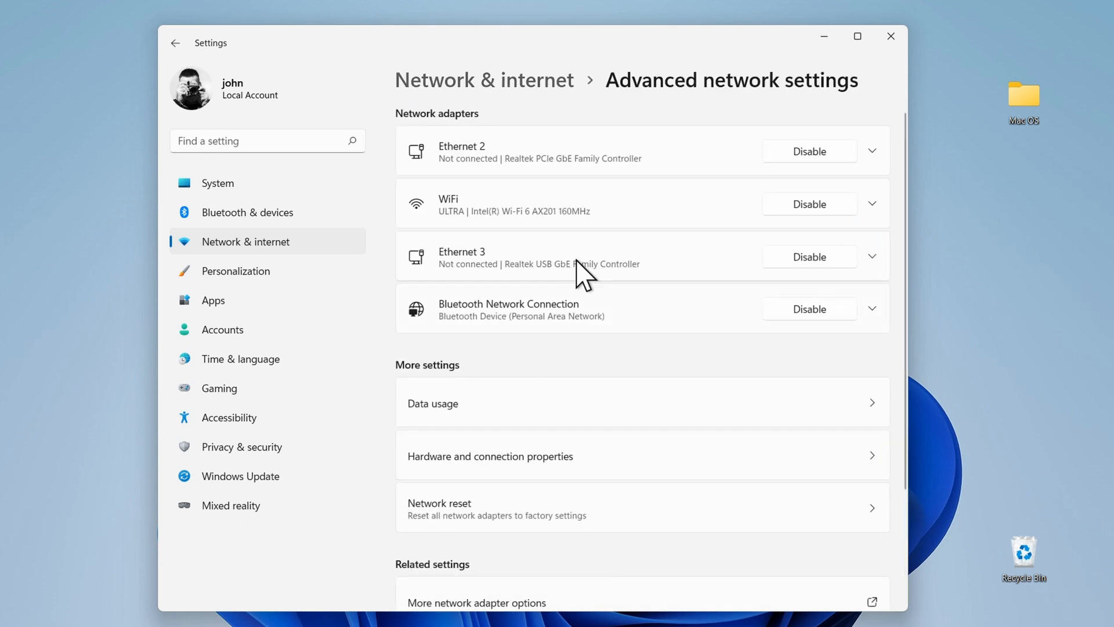
left_click(872, 204)
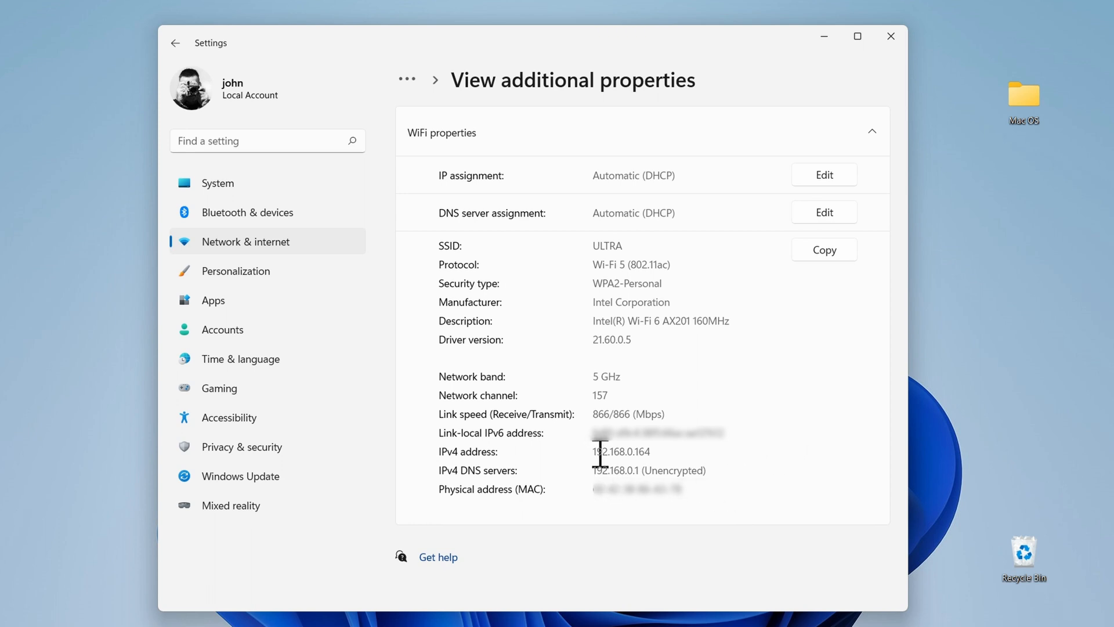
mouse_move(676, 454)
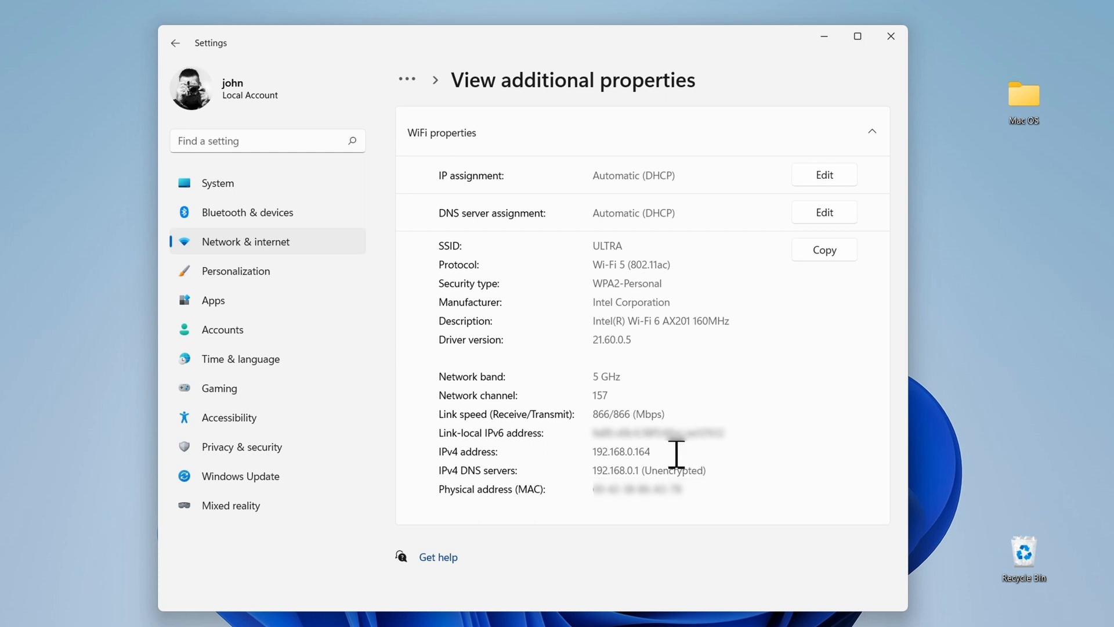
mouse_move(800, 462)
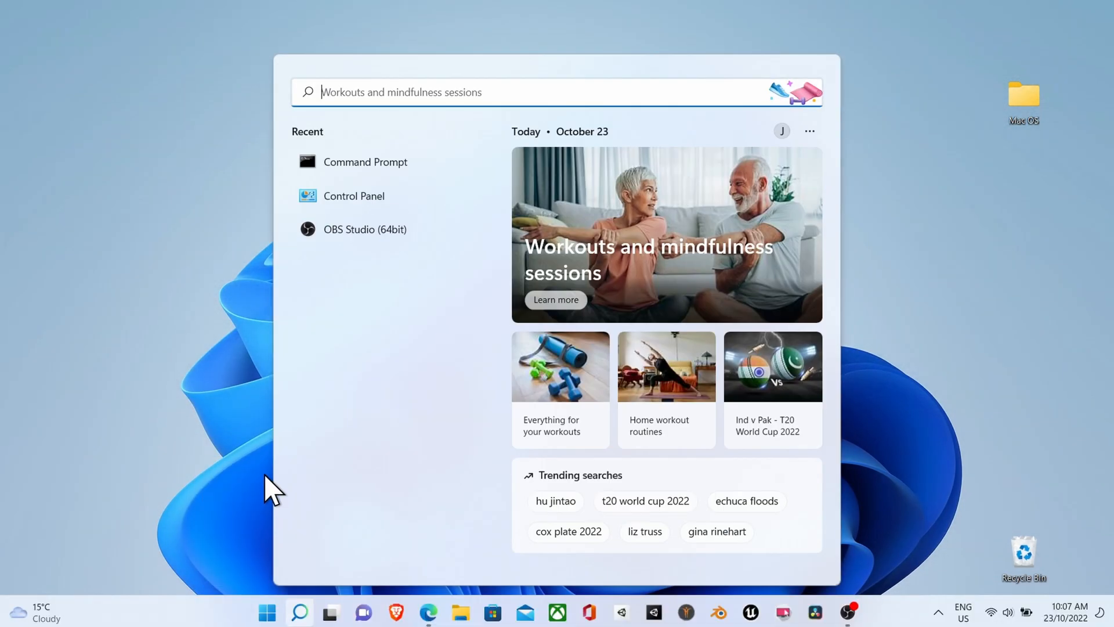
Run ipconfig in Command Prompt to confirm the WiFi IPv4 address 192.168.0.164
type("comm")
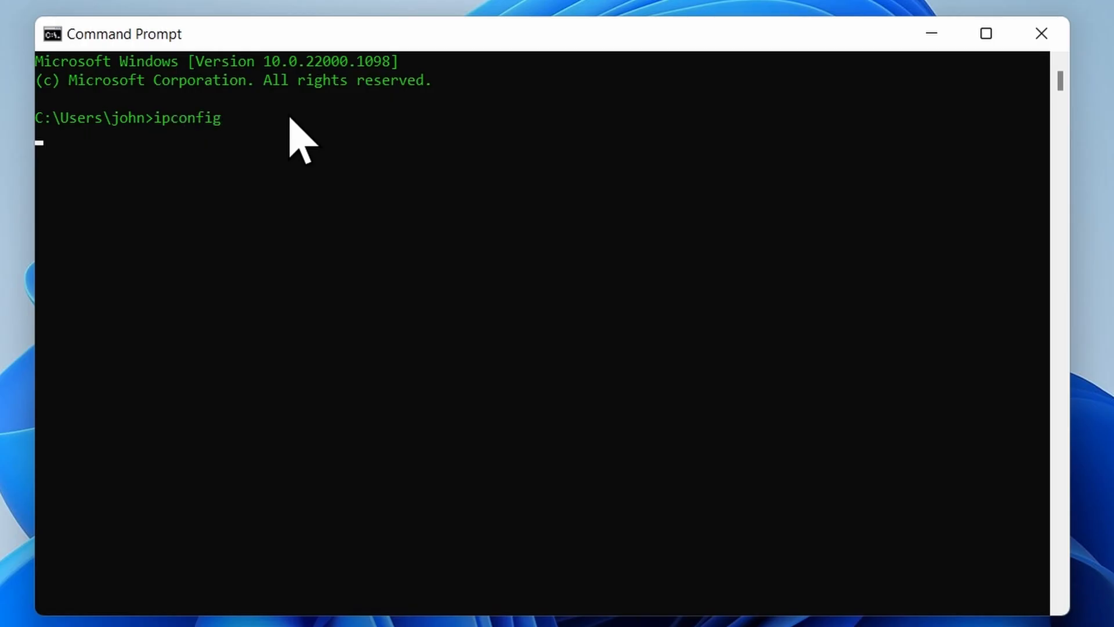
key("enter")
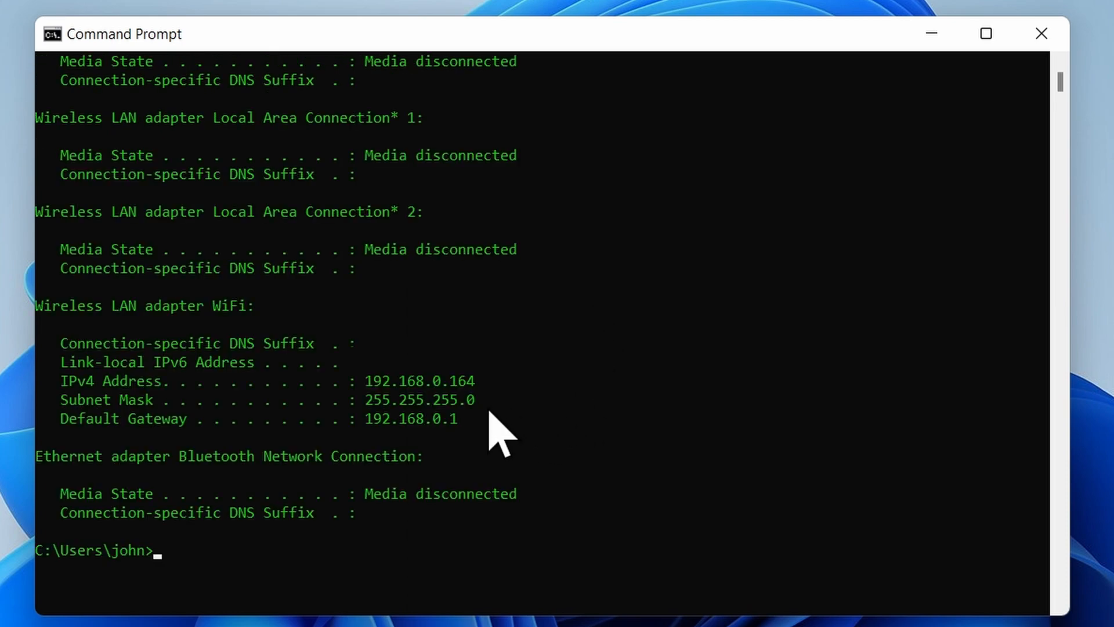
mouse_move(401, 419)
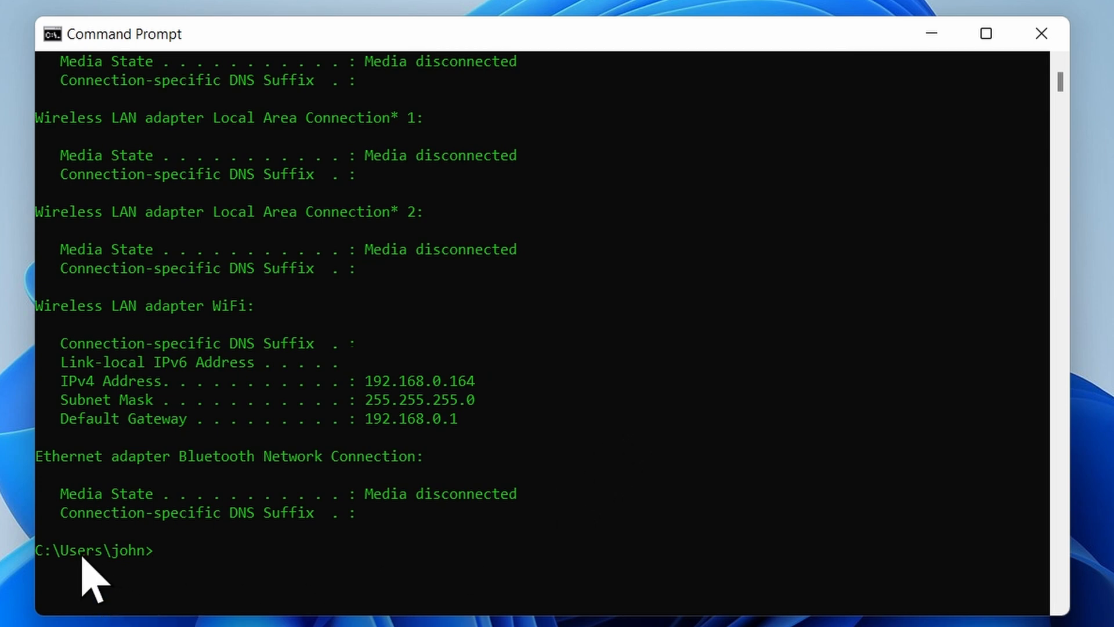
mouse_move(781, 511)
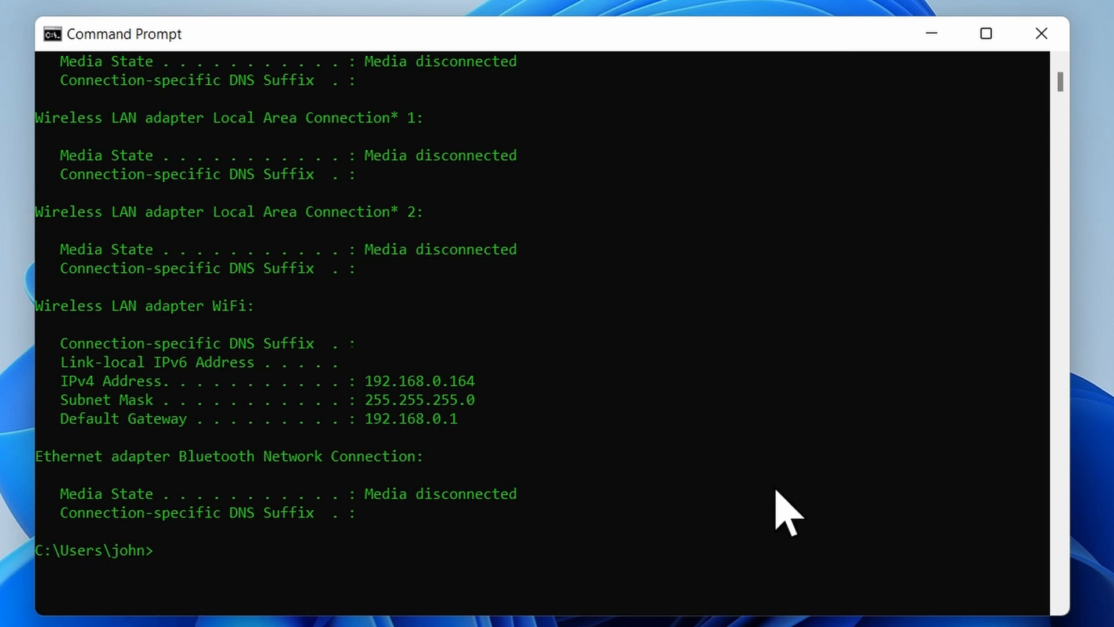
mouse_move(1044, 234)
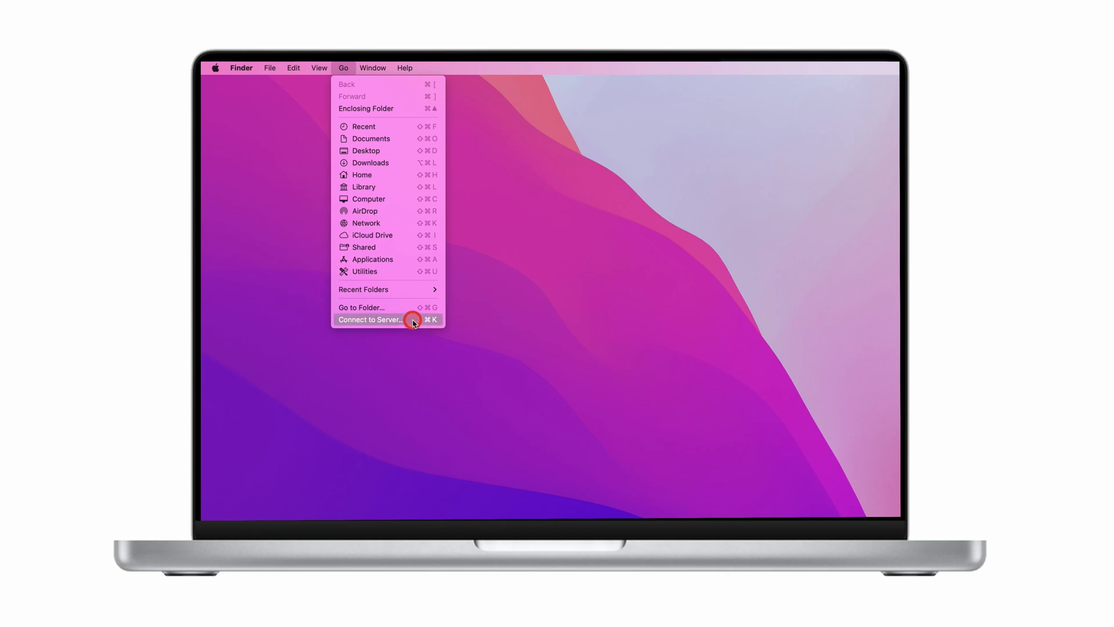
Bring up Finder's Connect to Server dialog for smb://192.168.0.164
left_click(372, 319)
type("smb://192.168.0.164")
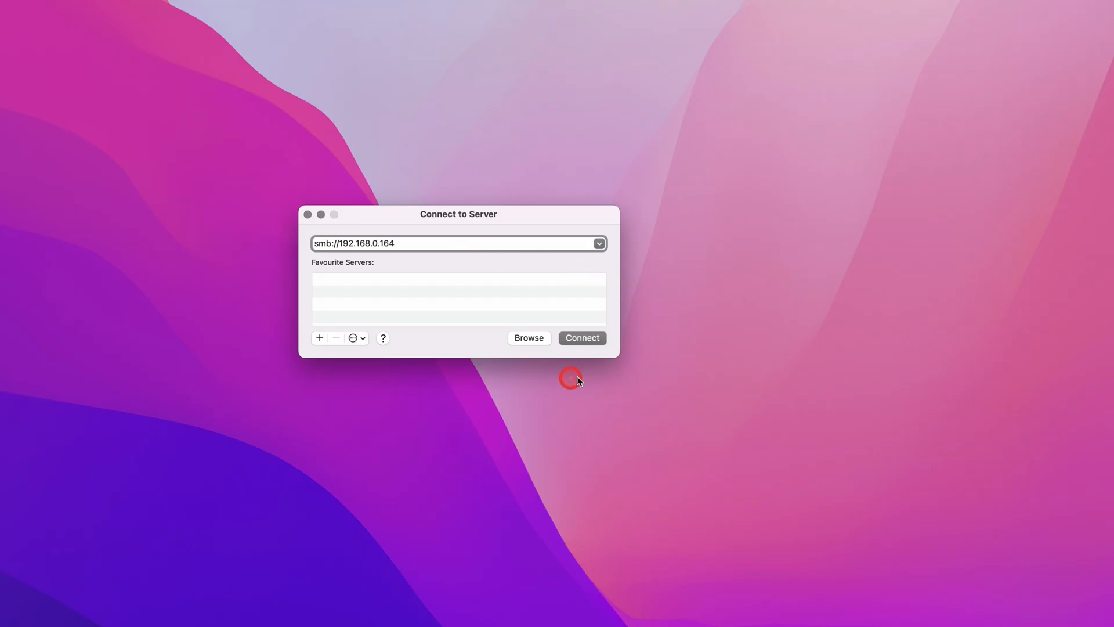
Connect to the Windows PC with the registered-user password and select the Mac OS share
left_click(581, 338)
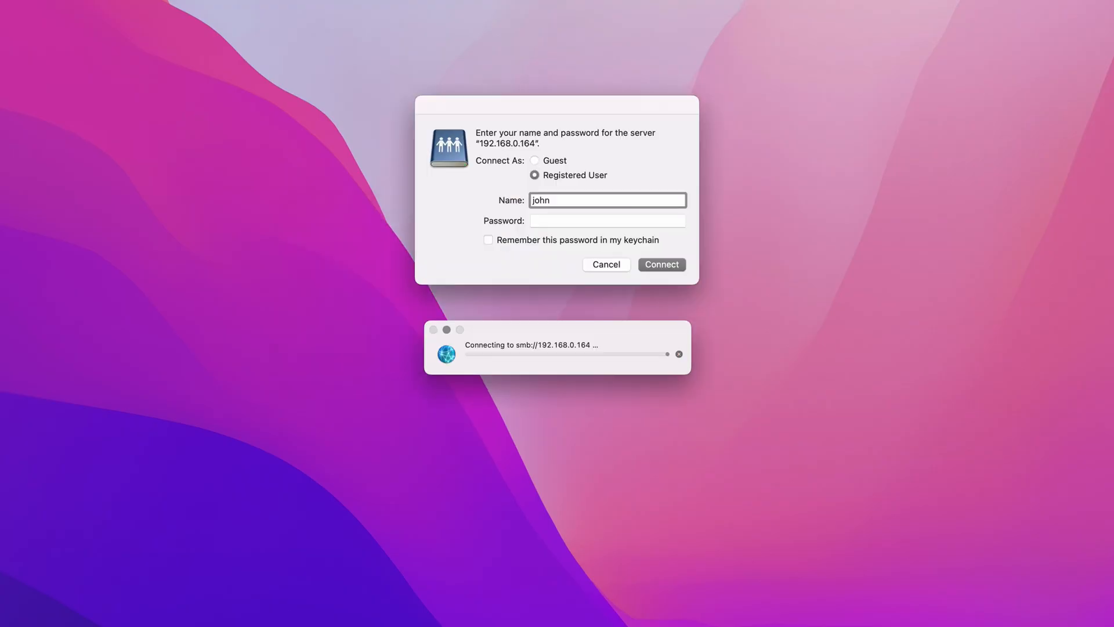
left_click(607, 220)
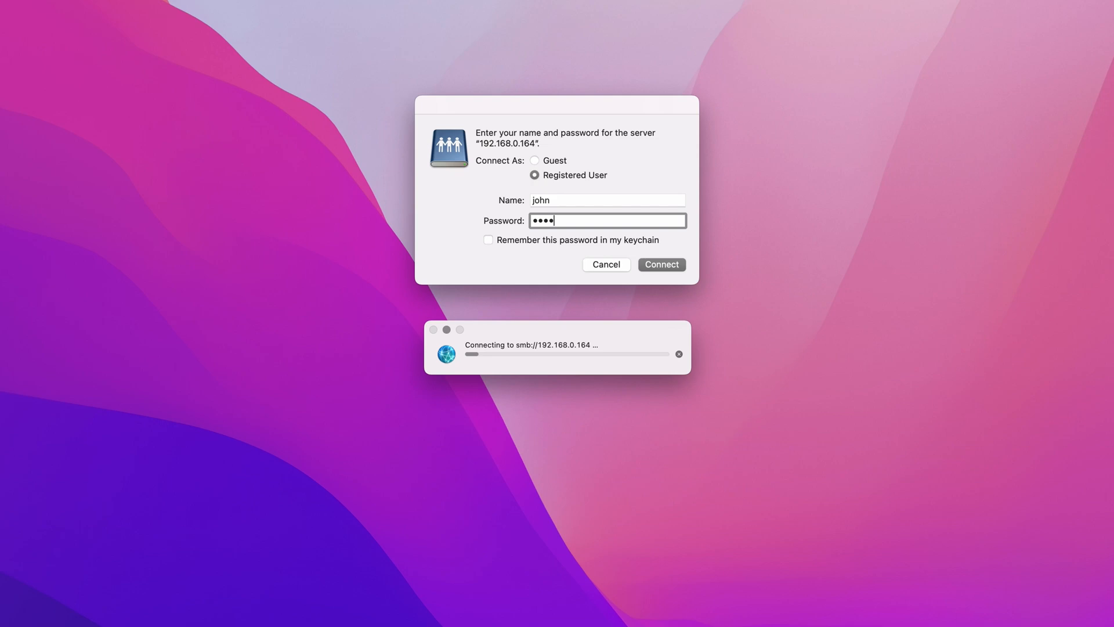
left_click(568, 273)
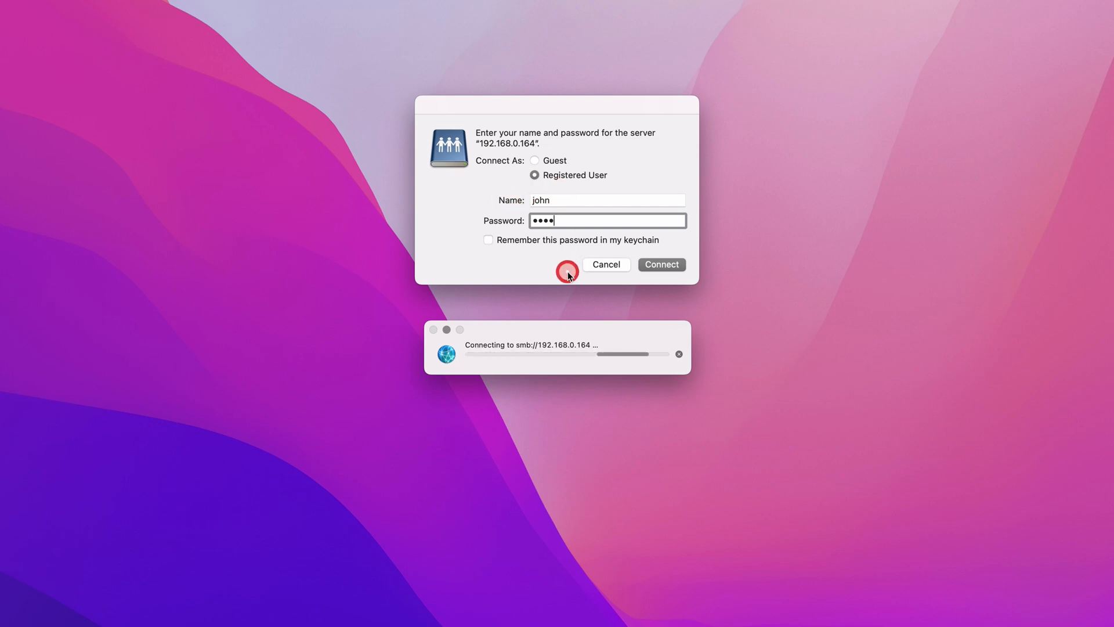
left_click(661, 264)
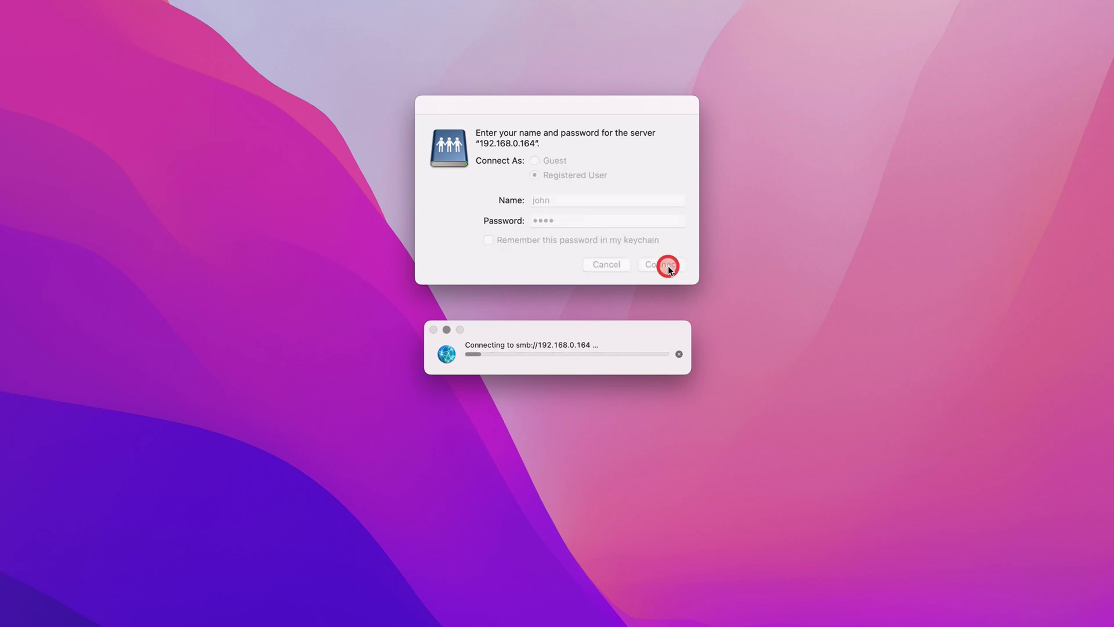
left_click(661, 264)
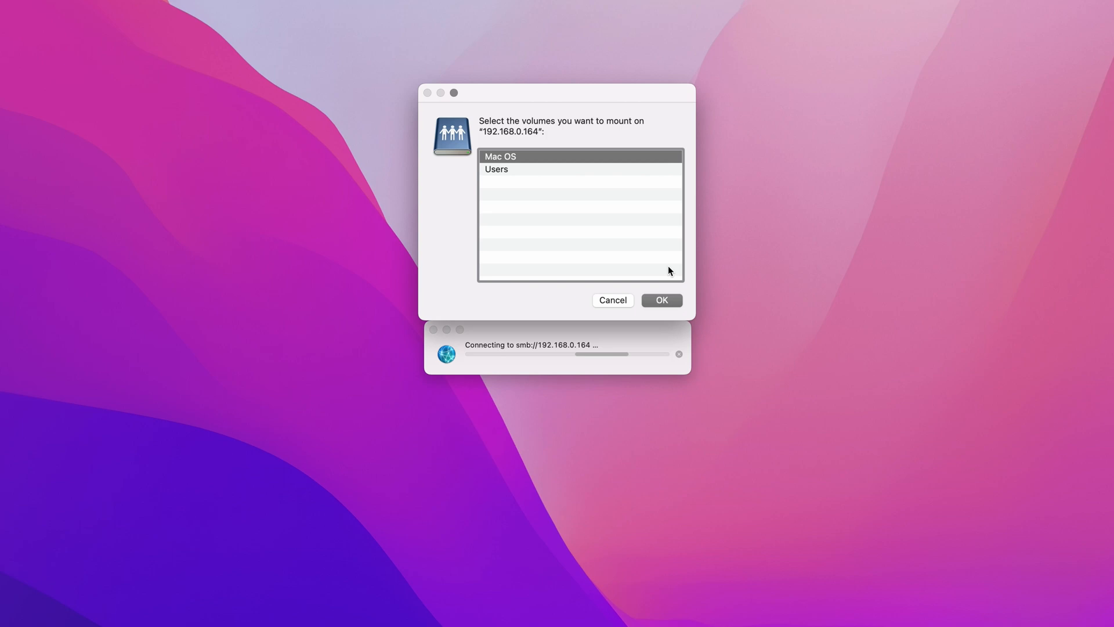
left_click(504, 169)
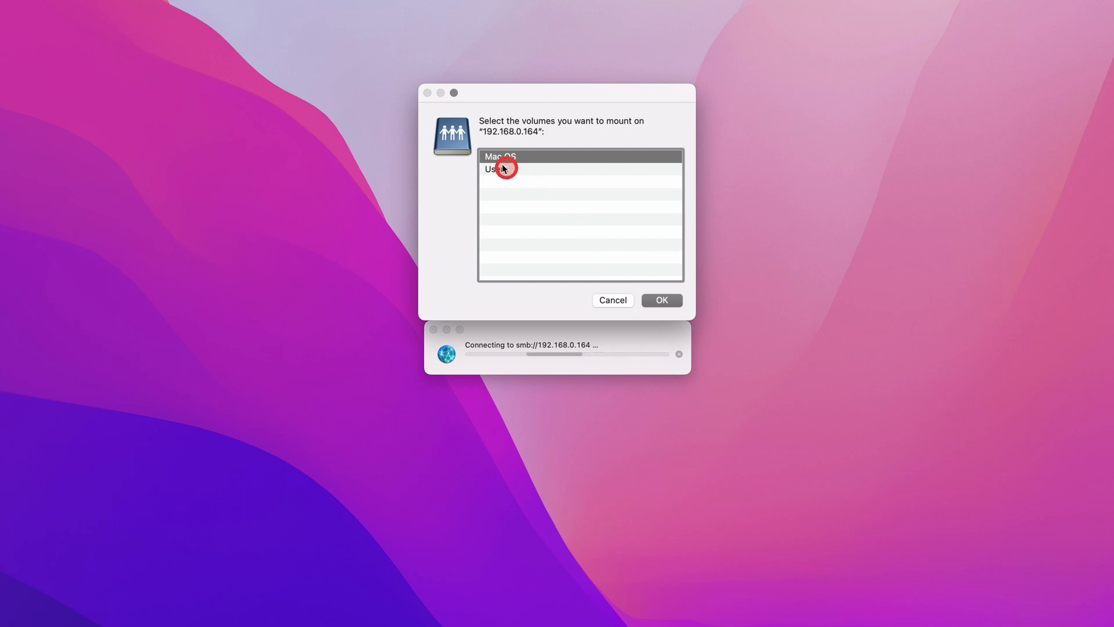
left_click(660, 299)
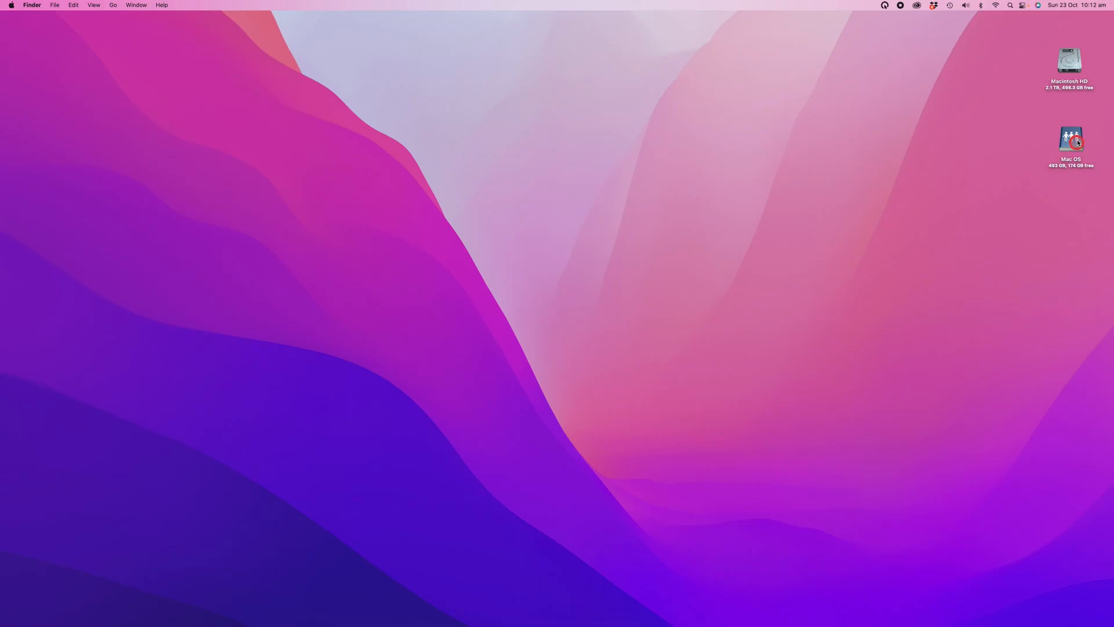
Copy the two JPEGs from the melbourne folder onto the Mac OS network drive
double_click(1069, 61)
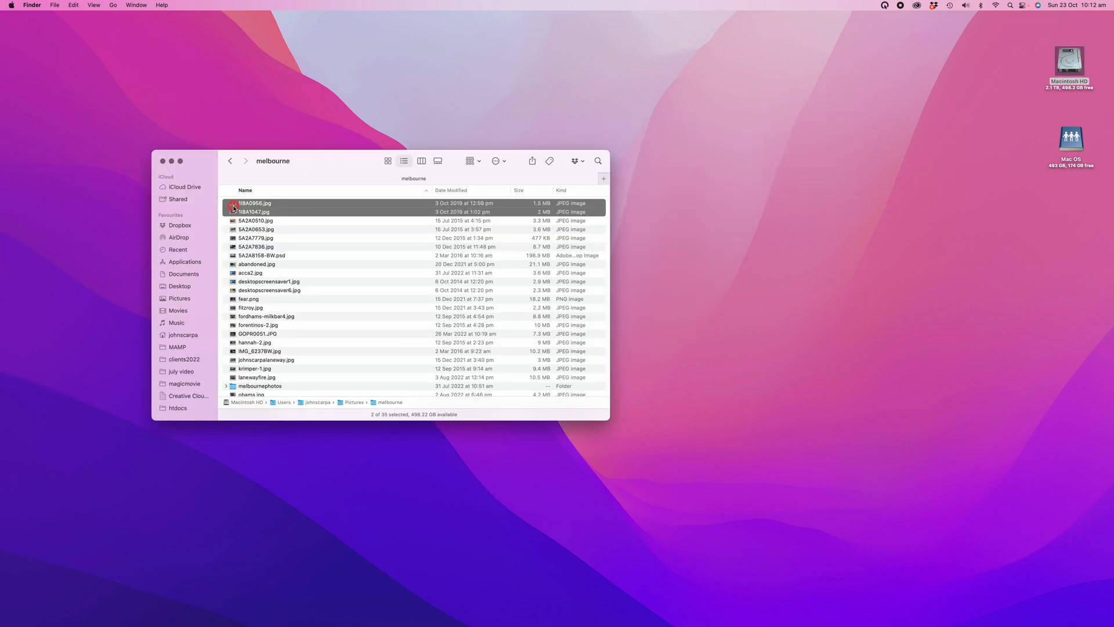
left_click_drag(254, 208, 1068, 135)
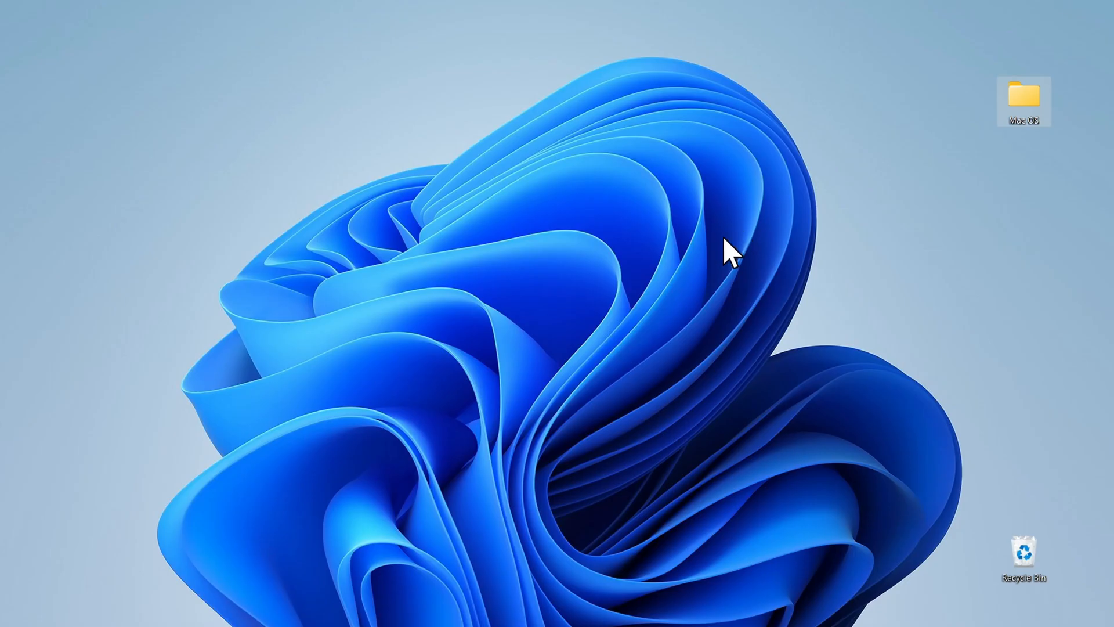
Move both received photos from the Mac OS folder to the Windows desktop and close the window
double_click(1023, 98)
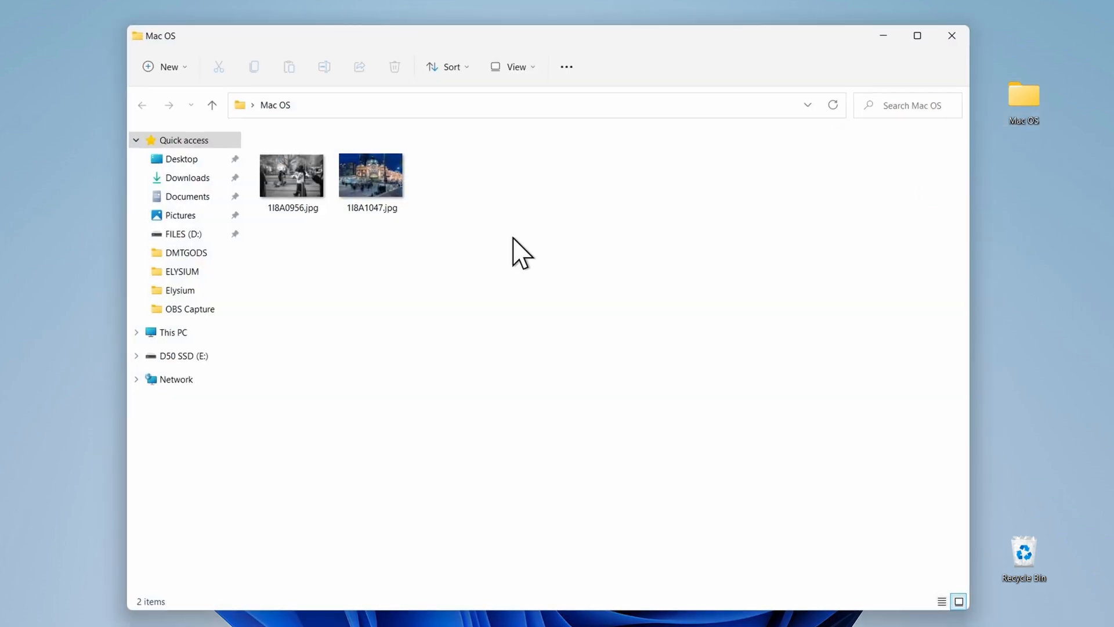
left_click(291, 175)
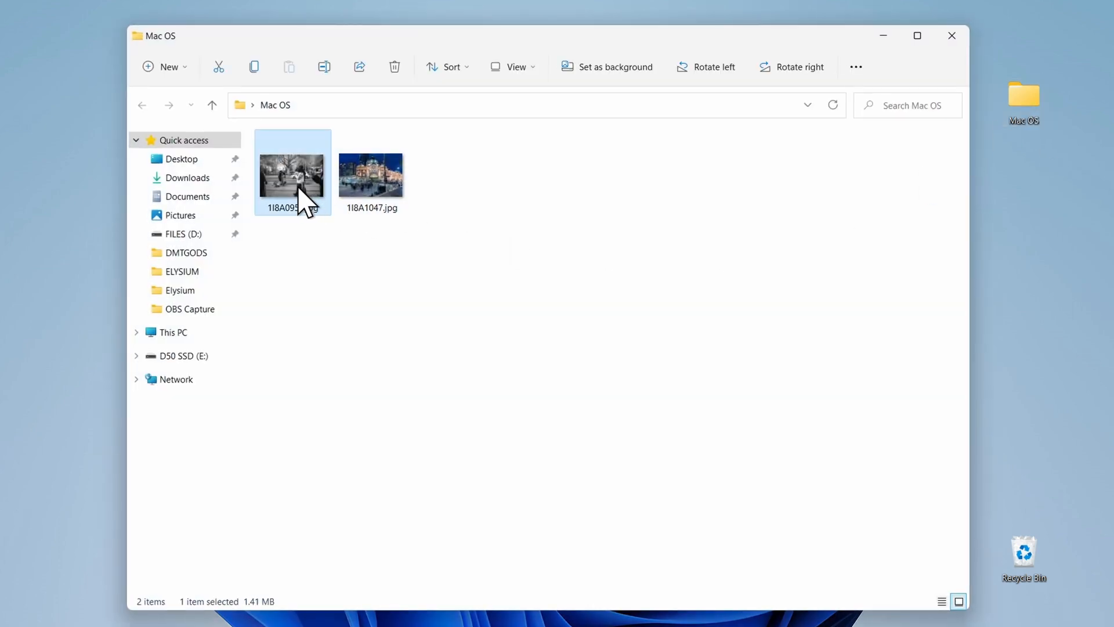
left_click_drag(292, 171, 103, 228)
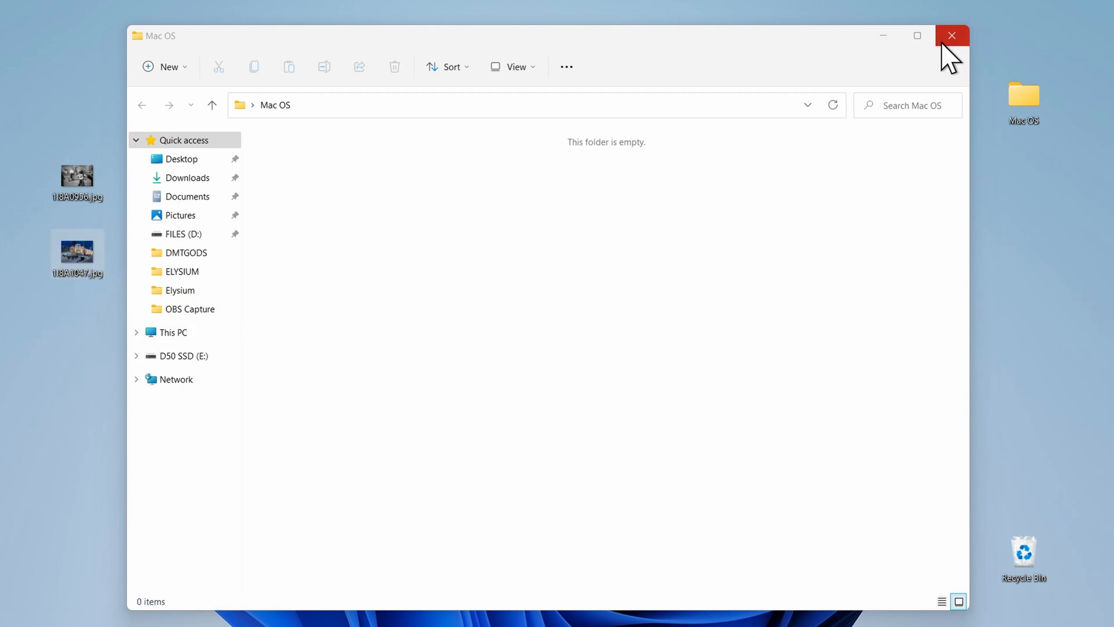
left_click(952, 36)
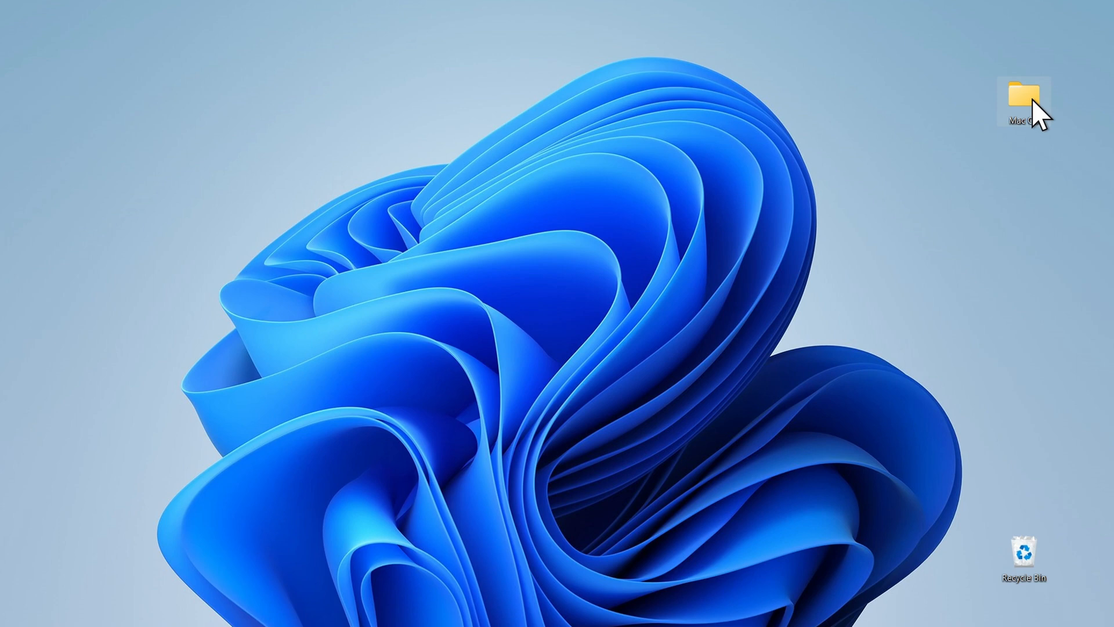
mouse_move(1026, 311)
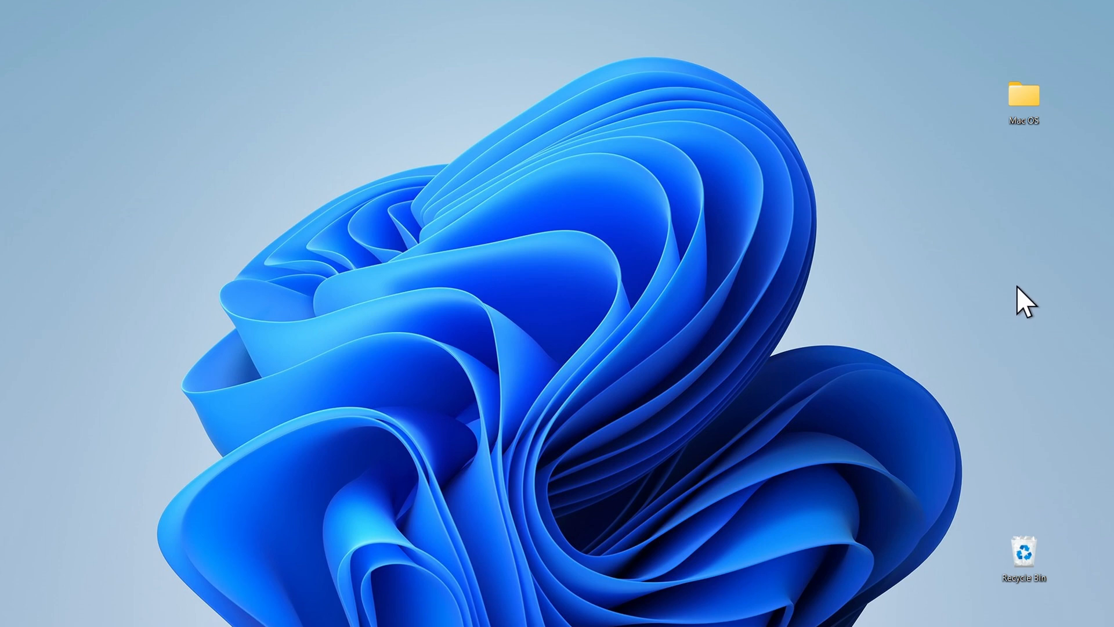
mouse_move(1008, 306)
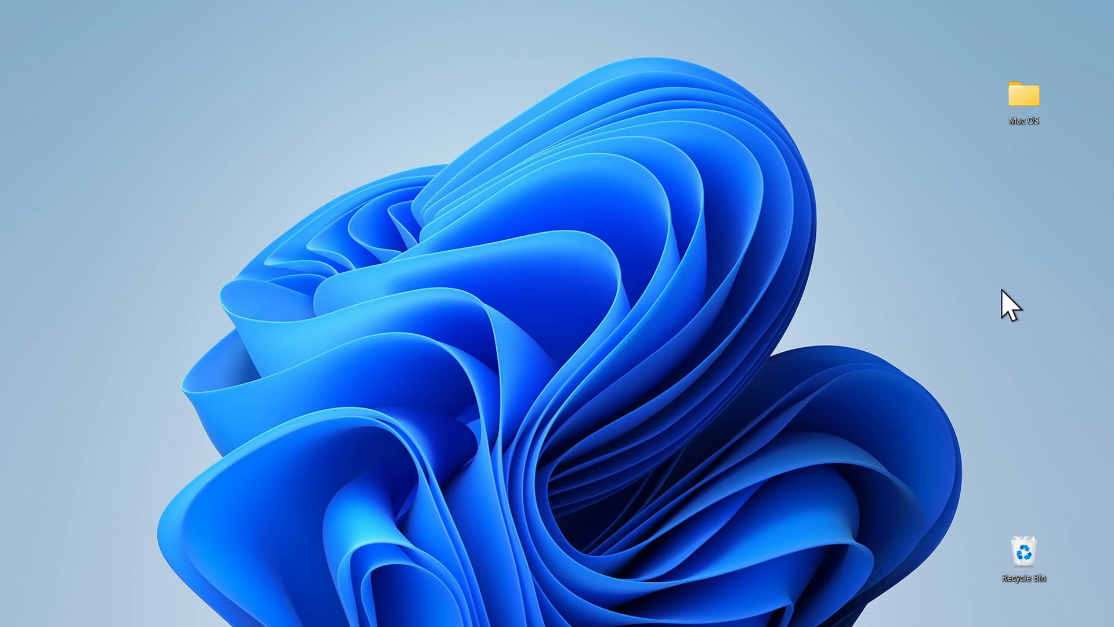
mouse_move(715, 490)
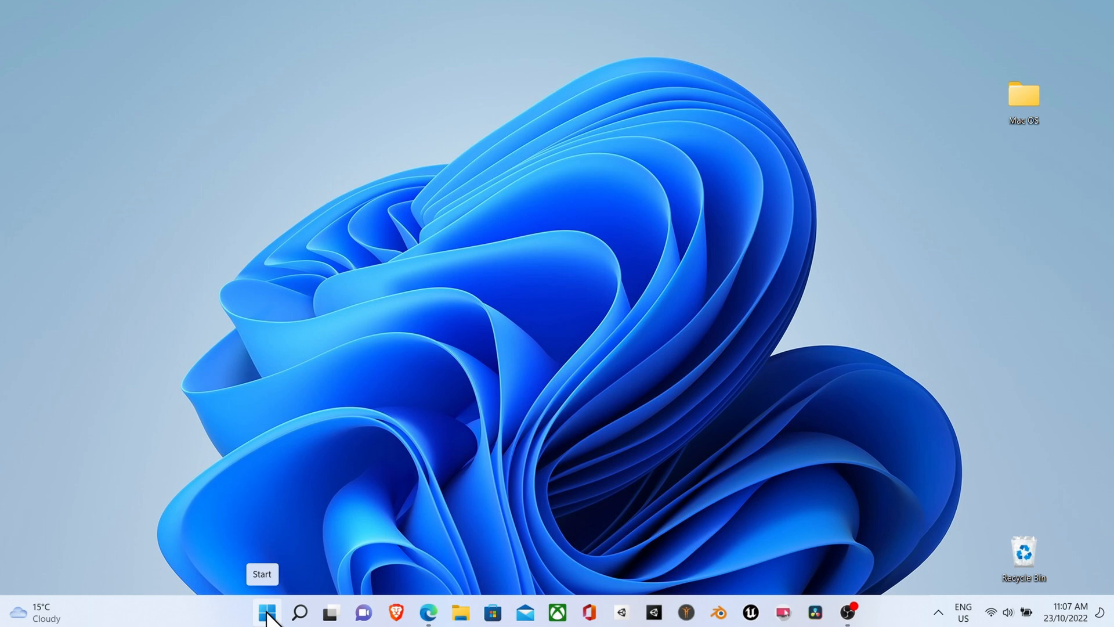
Launch Command Prompt from Windows search and enter the whoami command
left_click(267, 611)
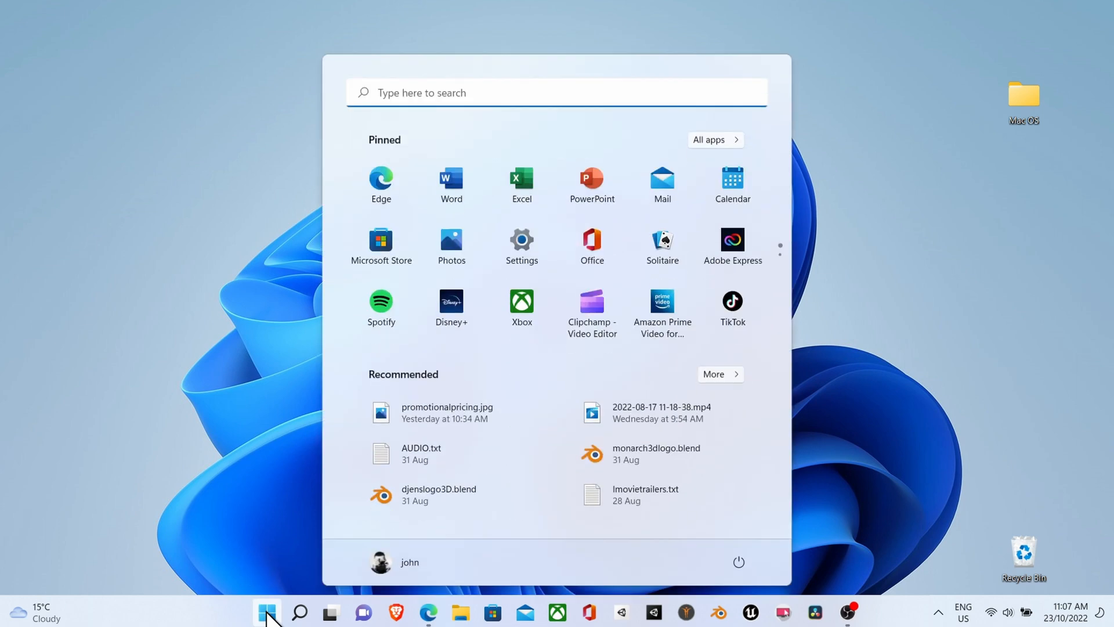
left_click(299, 611)
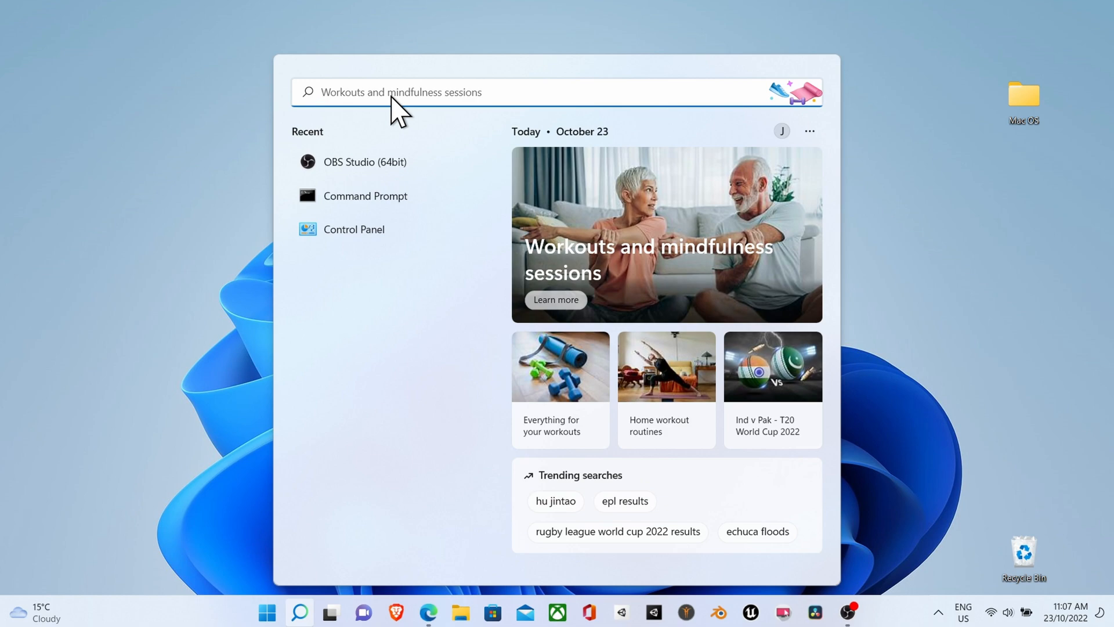
left_click(366, 195)
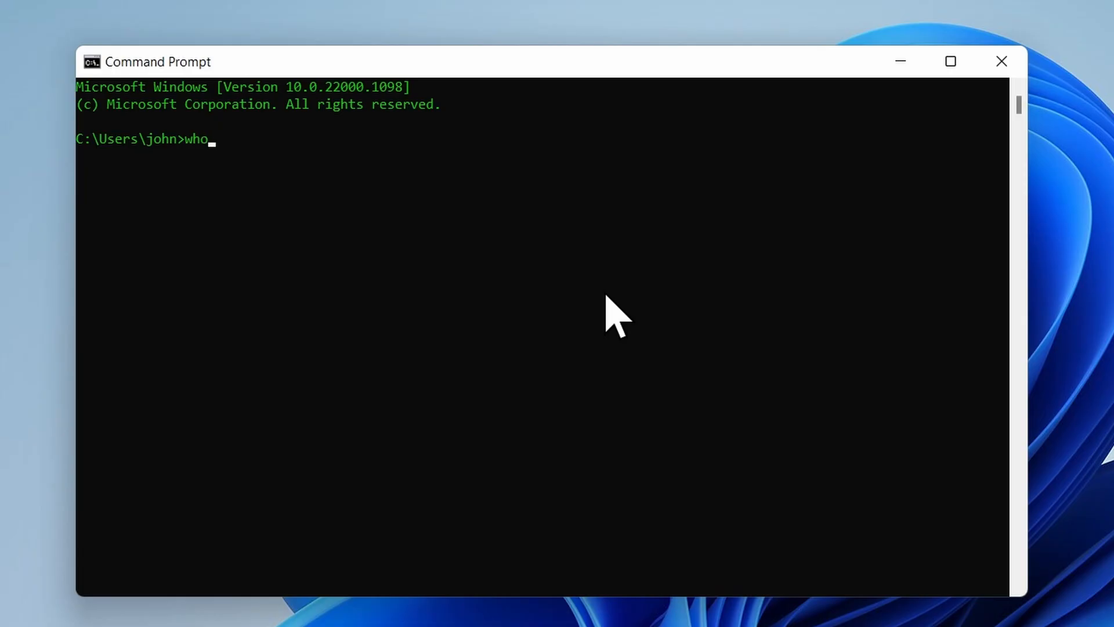
type("ami")
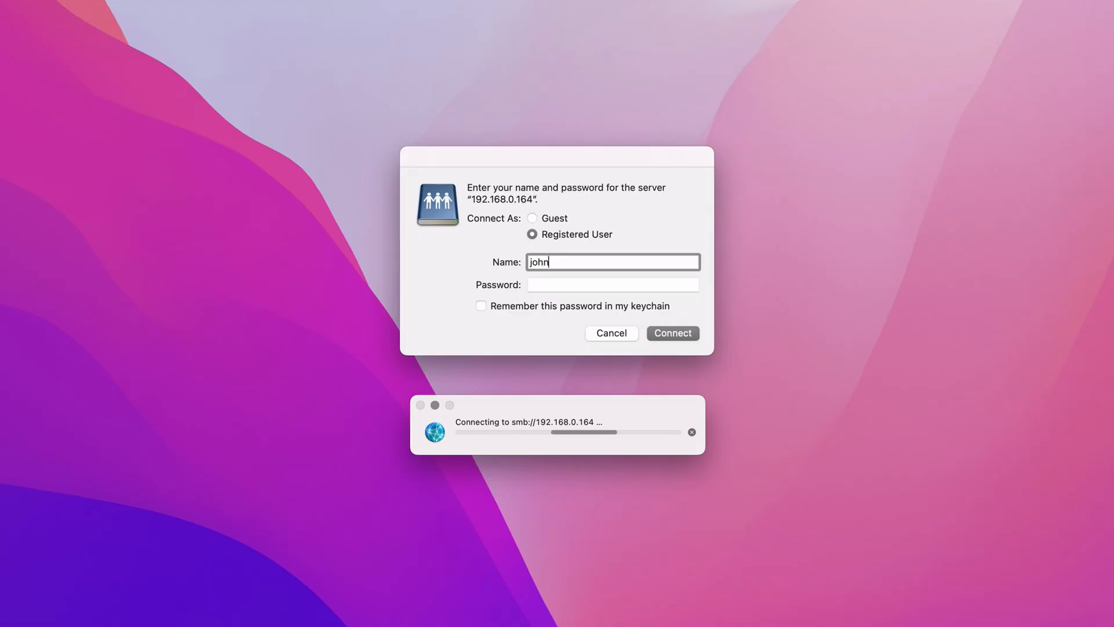
Enter the account password and connect to the server at 192.168.0.164
left_click(671, 333)
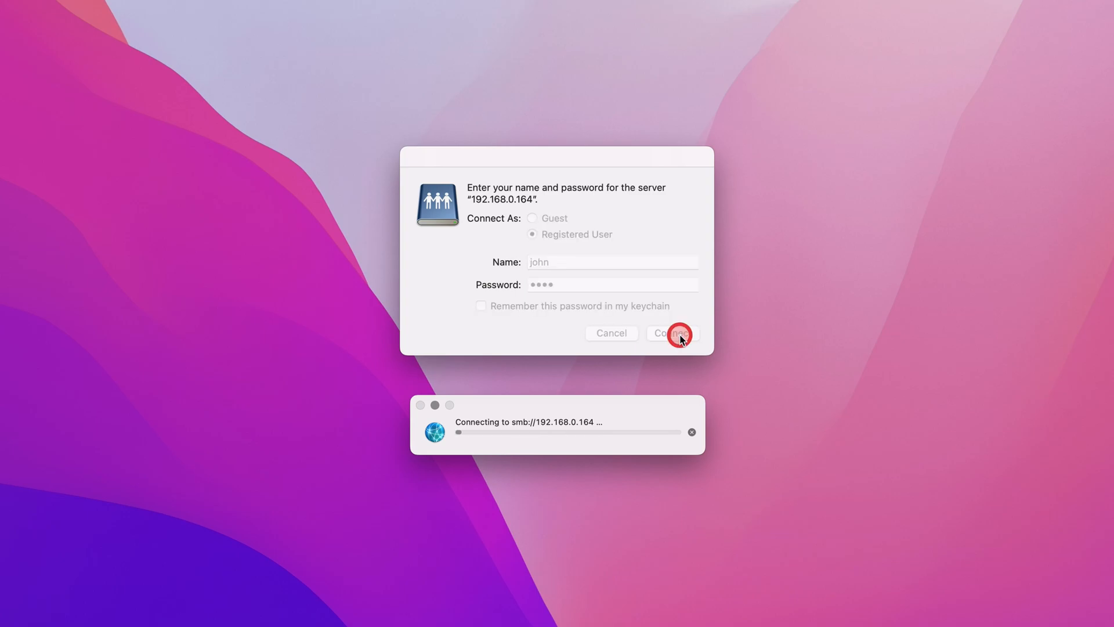
left_click(671, 334)
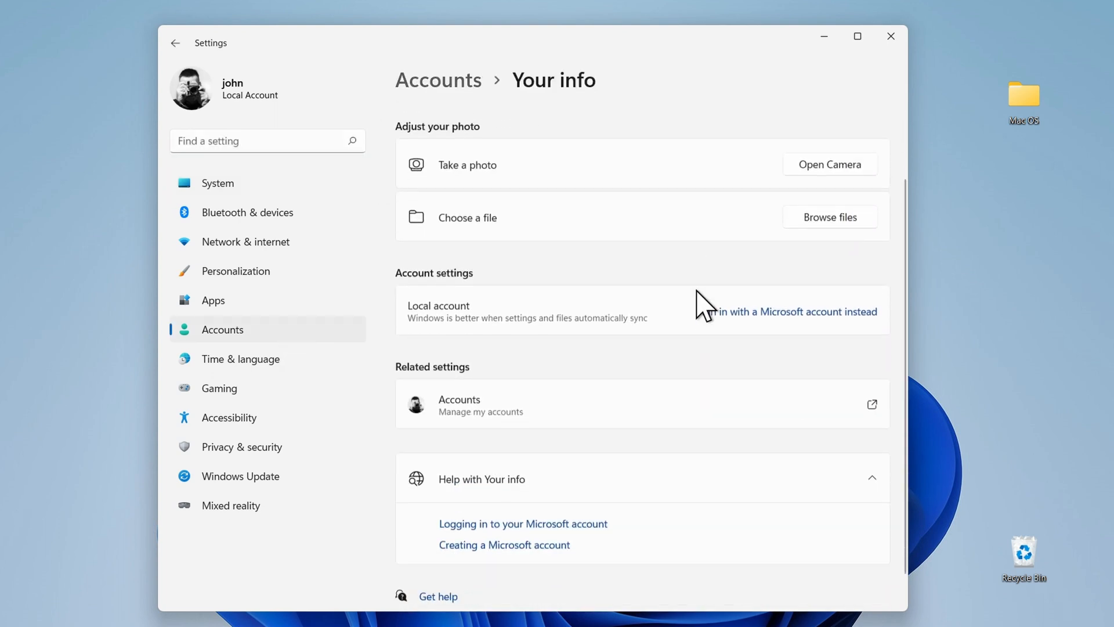
scroll("down", 3)
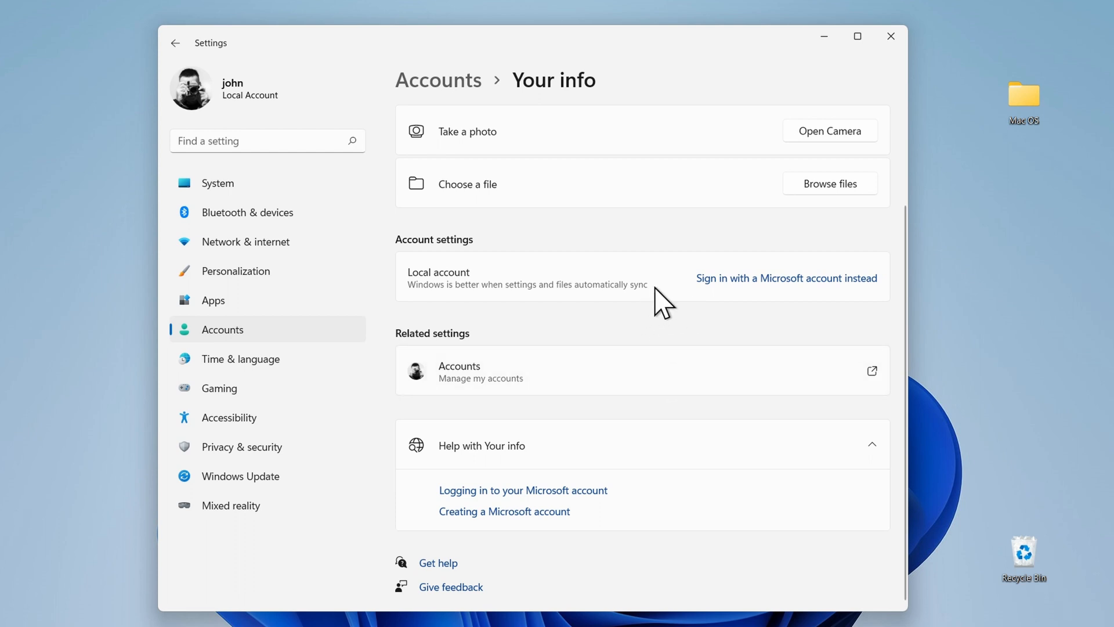
mouse_move(584, 294)
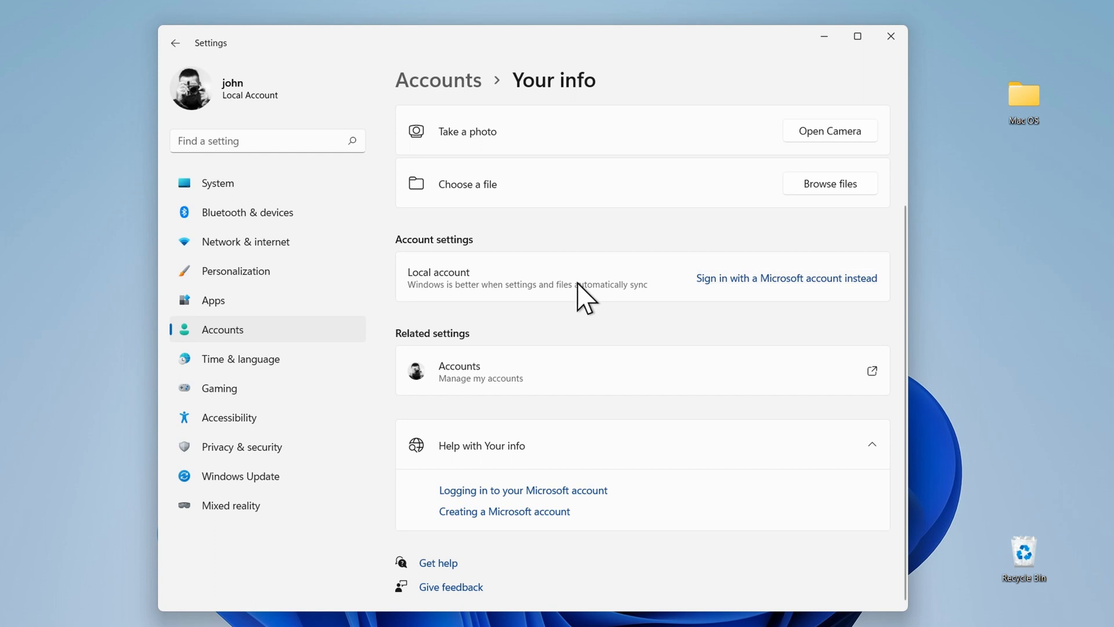
mouse_move(585, 301)
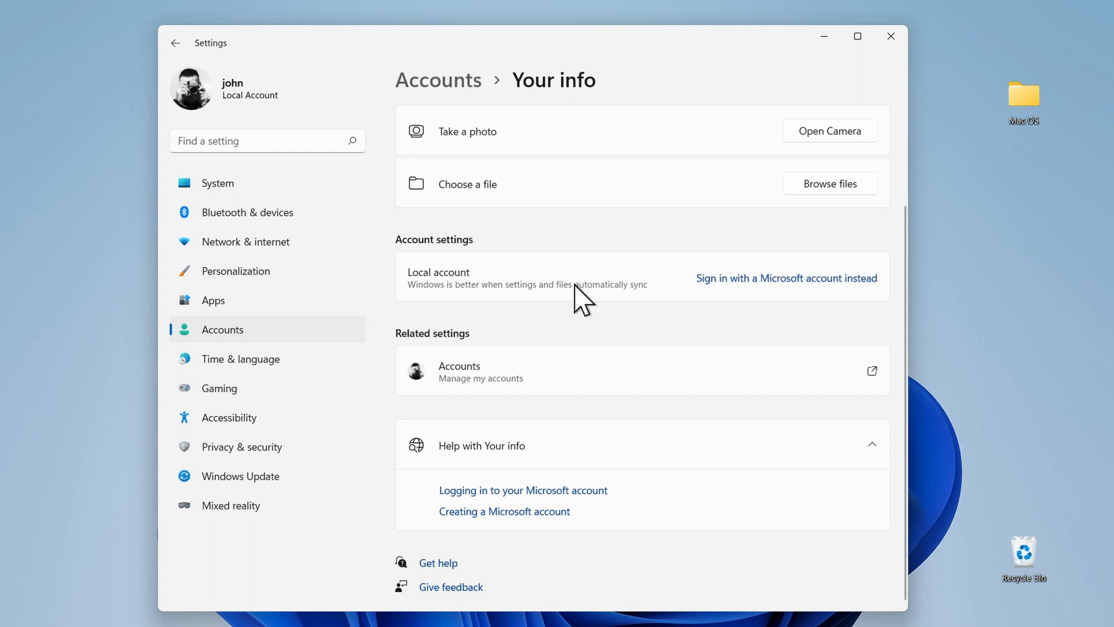
mouse_move(462, 297)
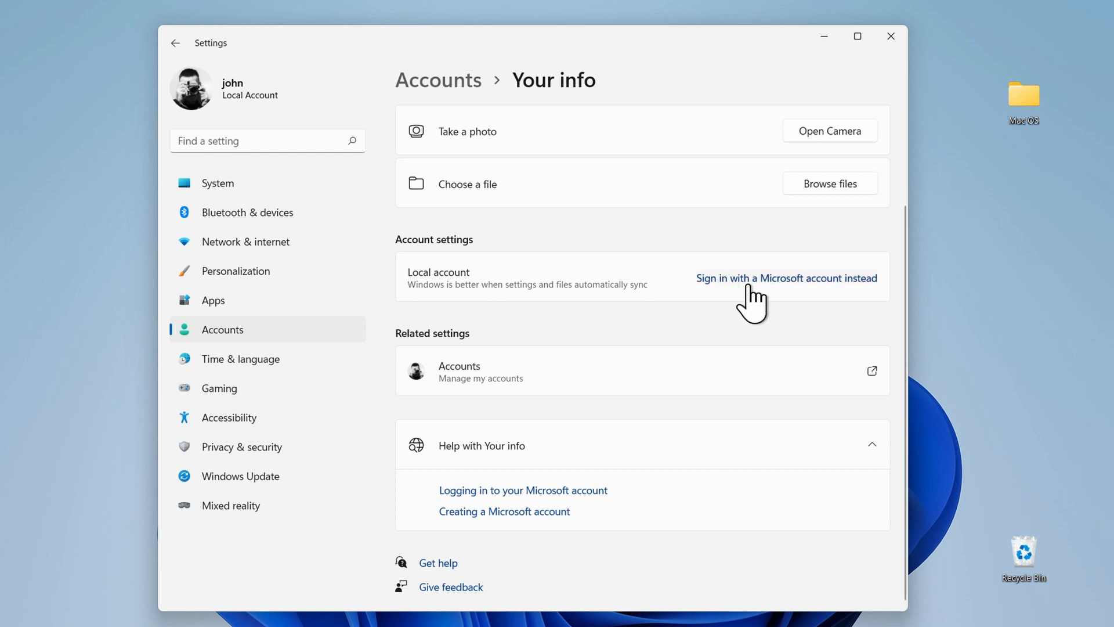
mouse_move(808, 295)
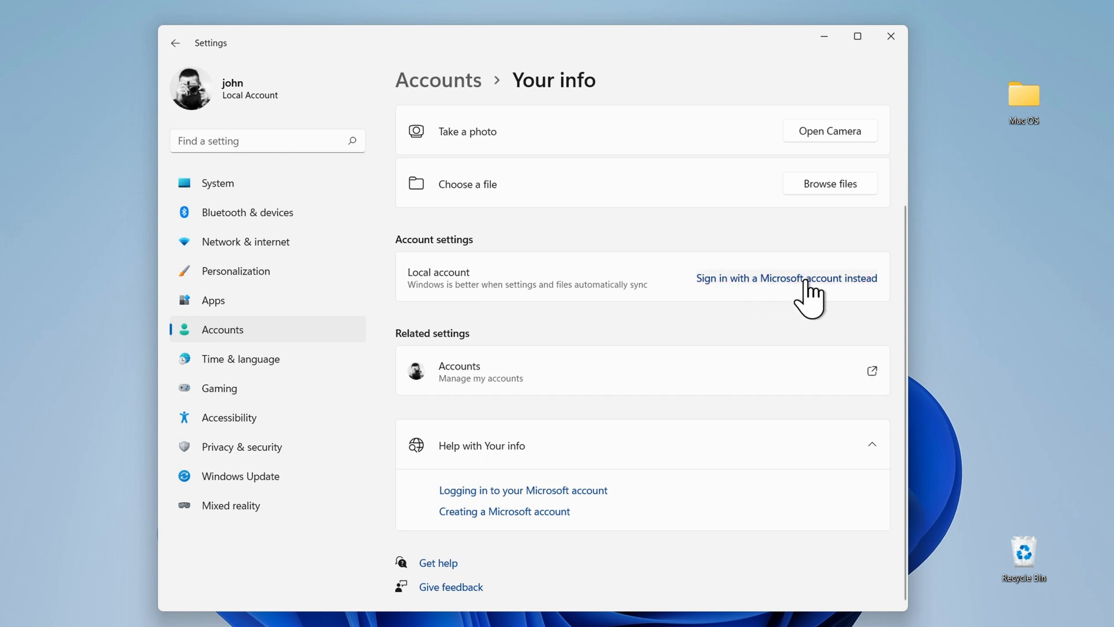
left_click(787, 277)
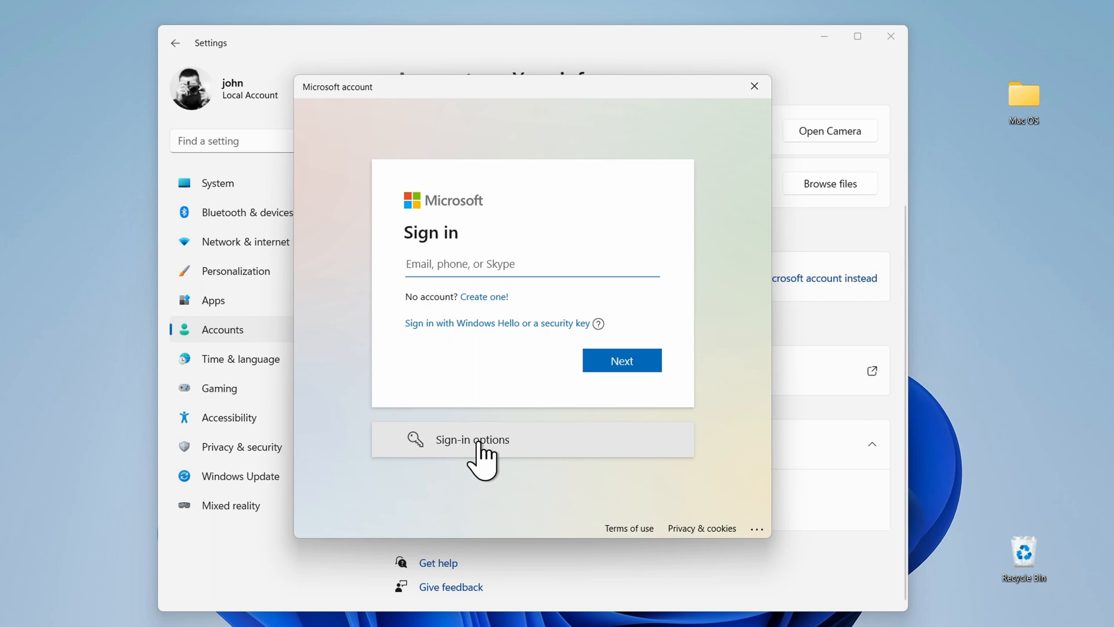
left_click(754, 86)
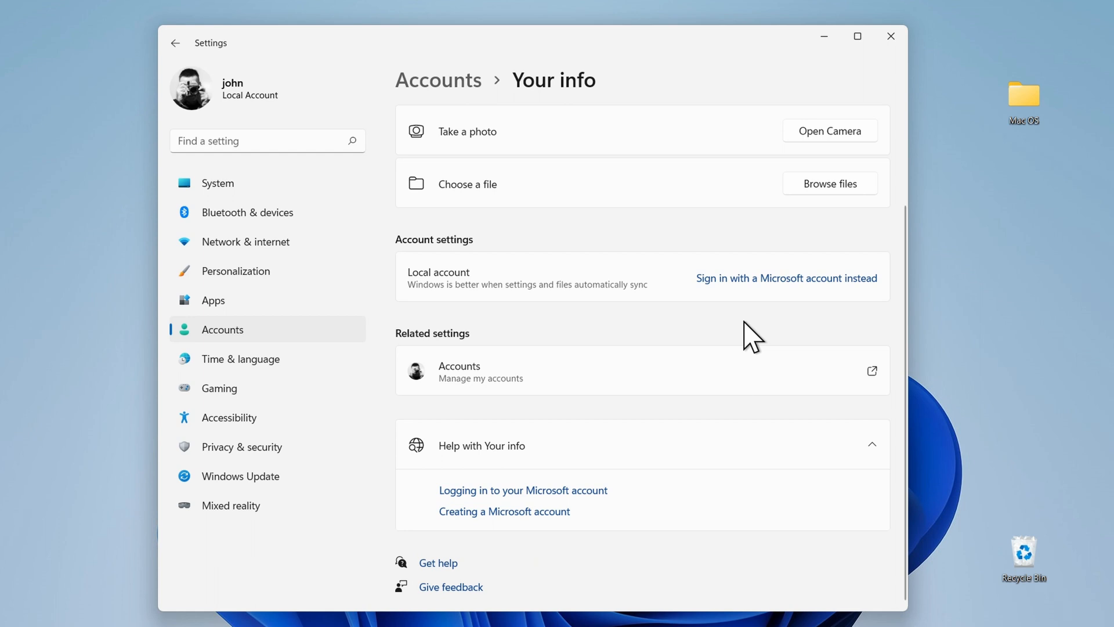
mouse_move(773, 311)
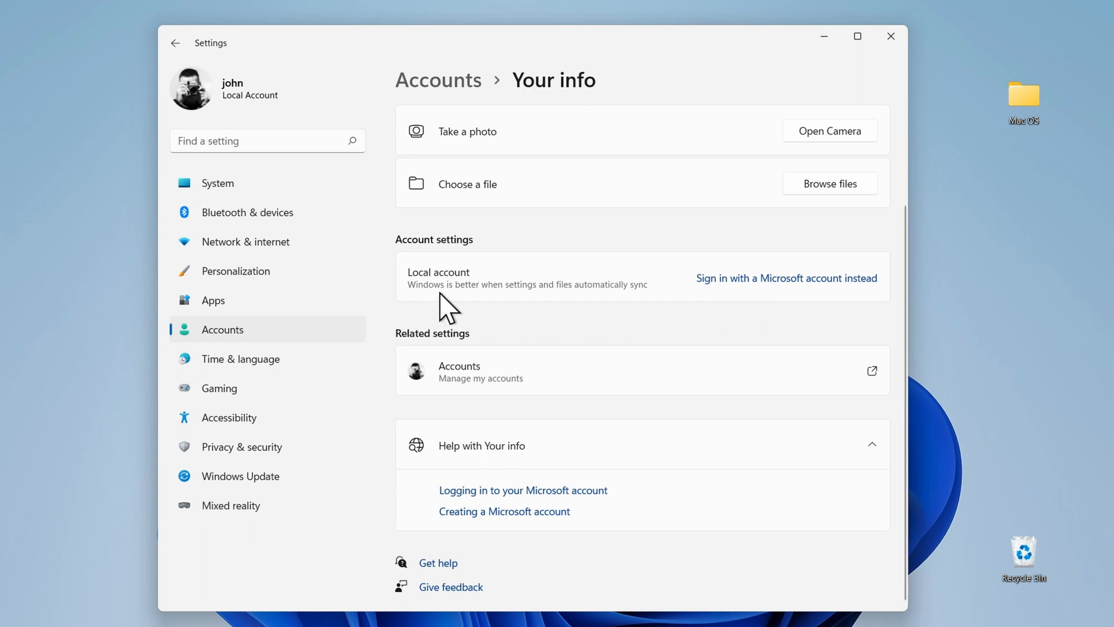
mouse_move(446, 300)
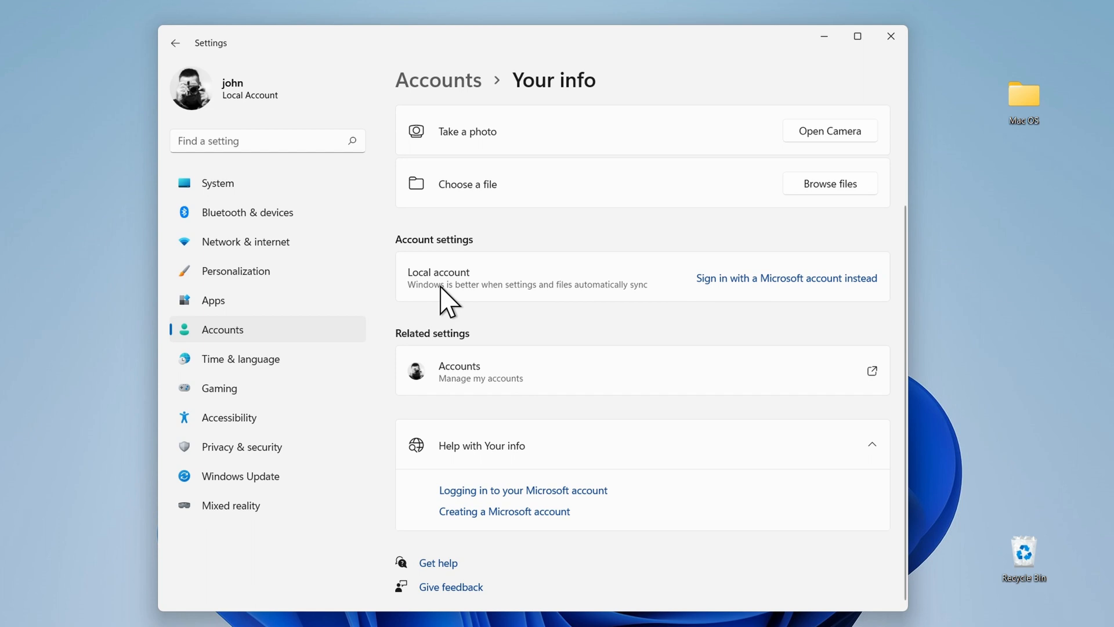